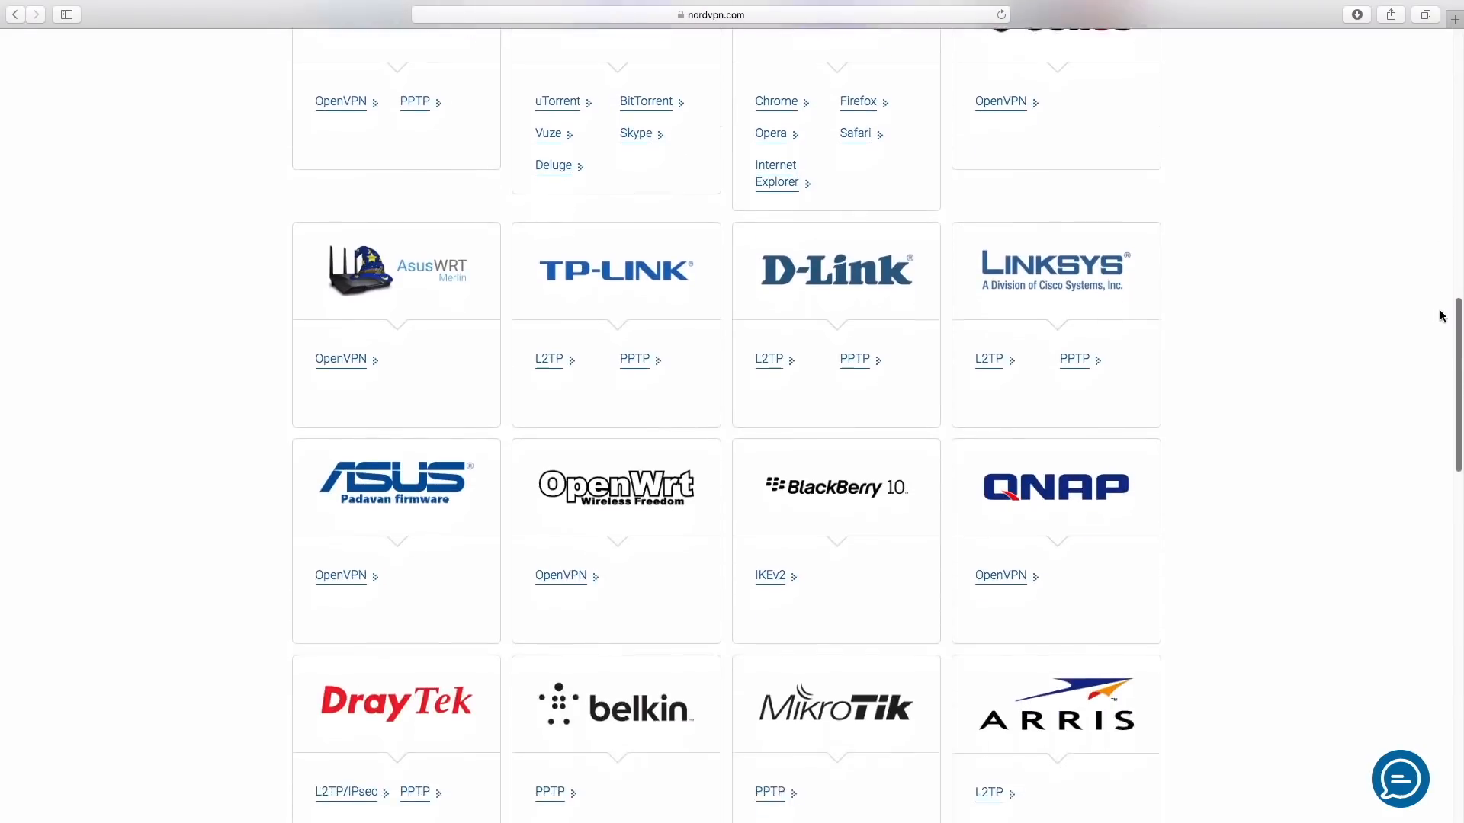
- Scroll down the Shiki releases page to the 2.2.3 release assets
scroll("down", 3)
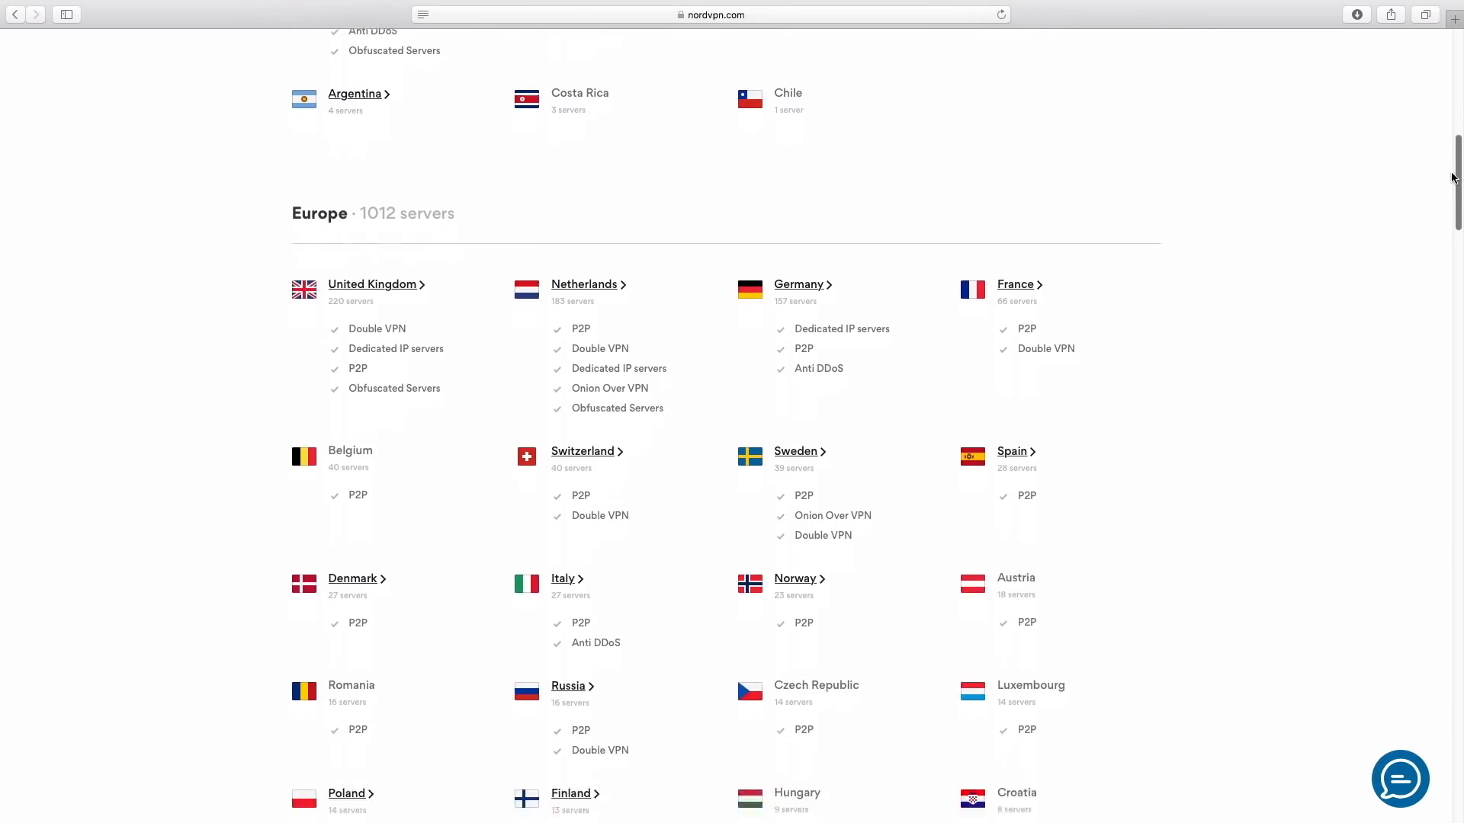
scroll("down", 3)
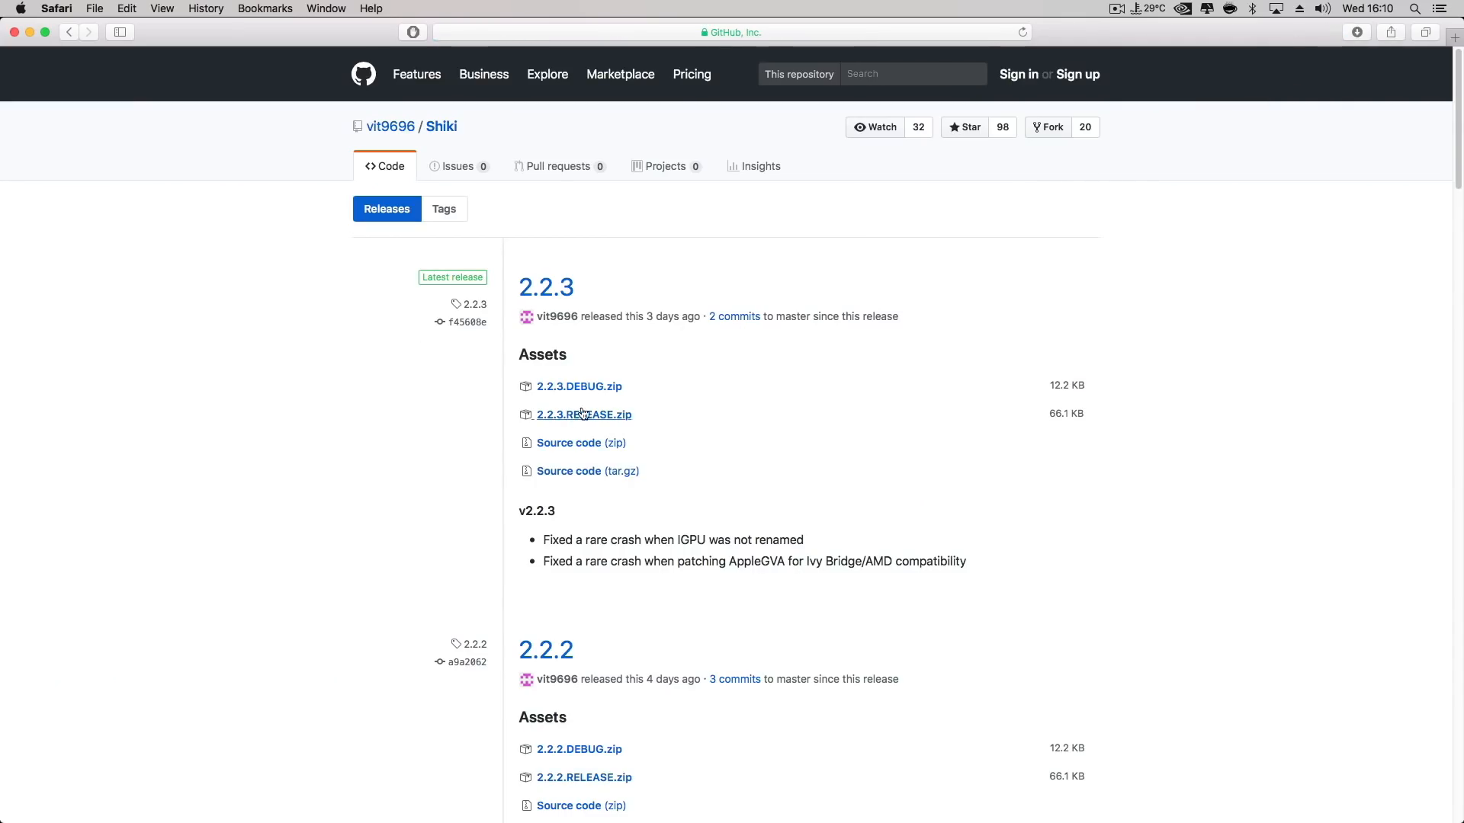
- Download the 2.2.3 archive and copy Shiki.kext onto the Desktop beside the Tests folder
left_click(584, 414)
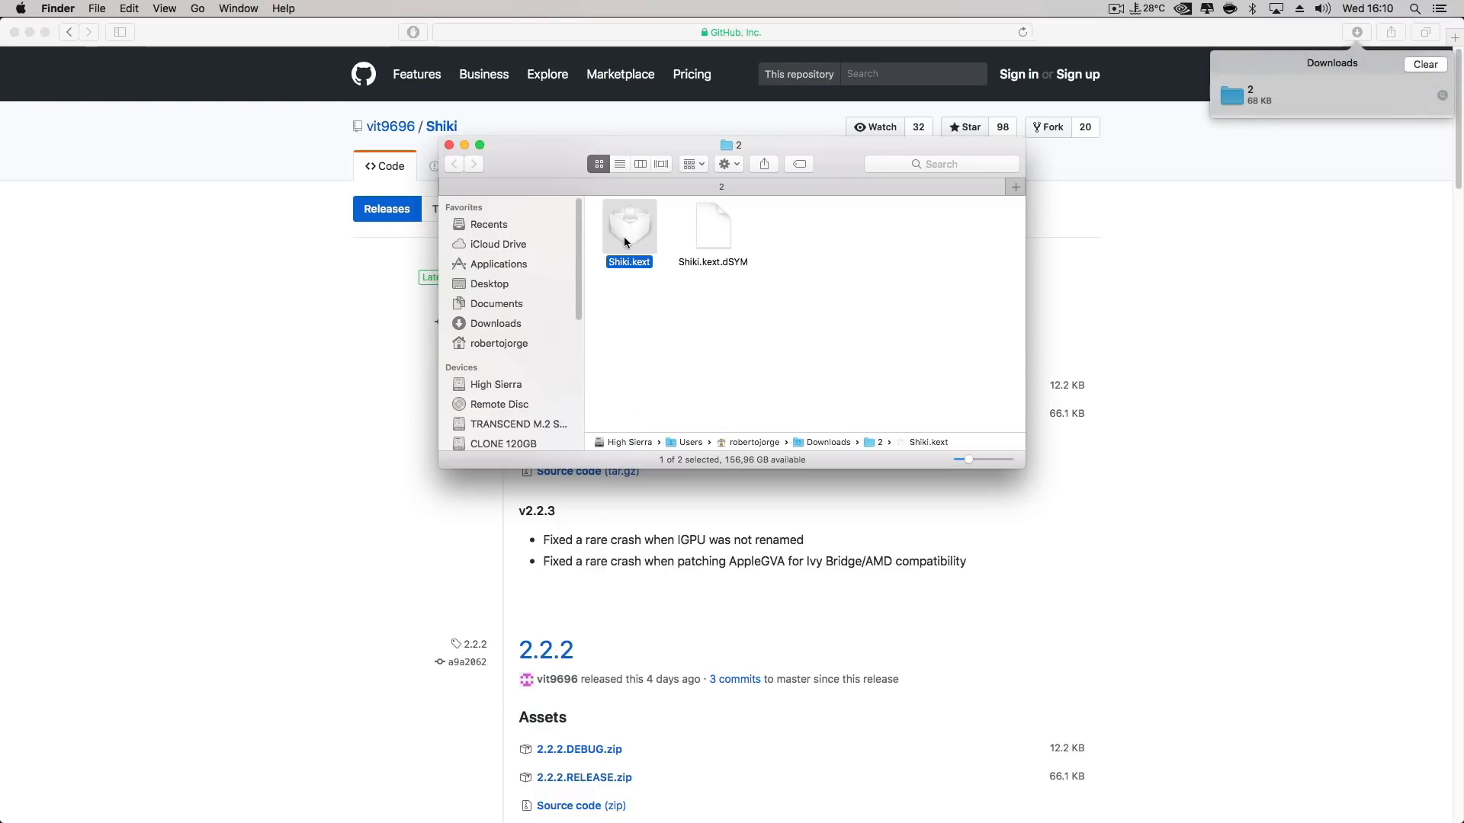
right_click(629, 234)
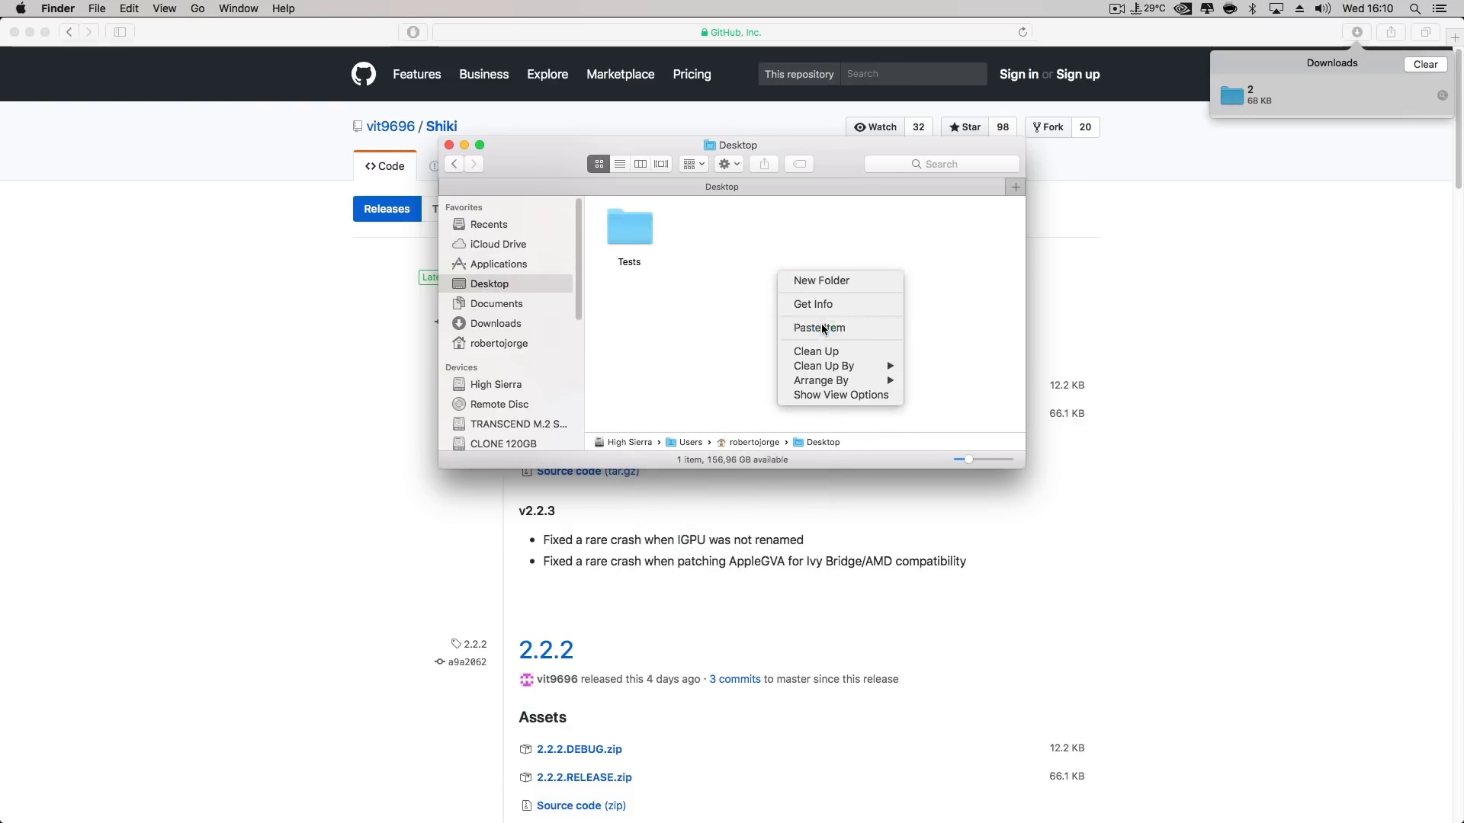
left_click(819, 328)
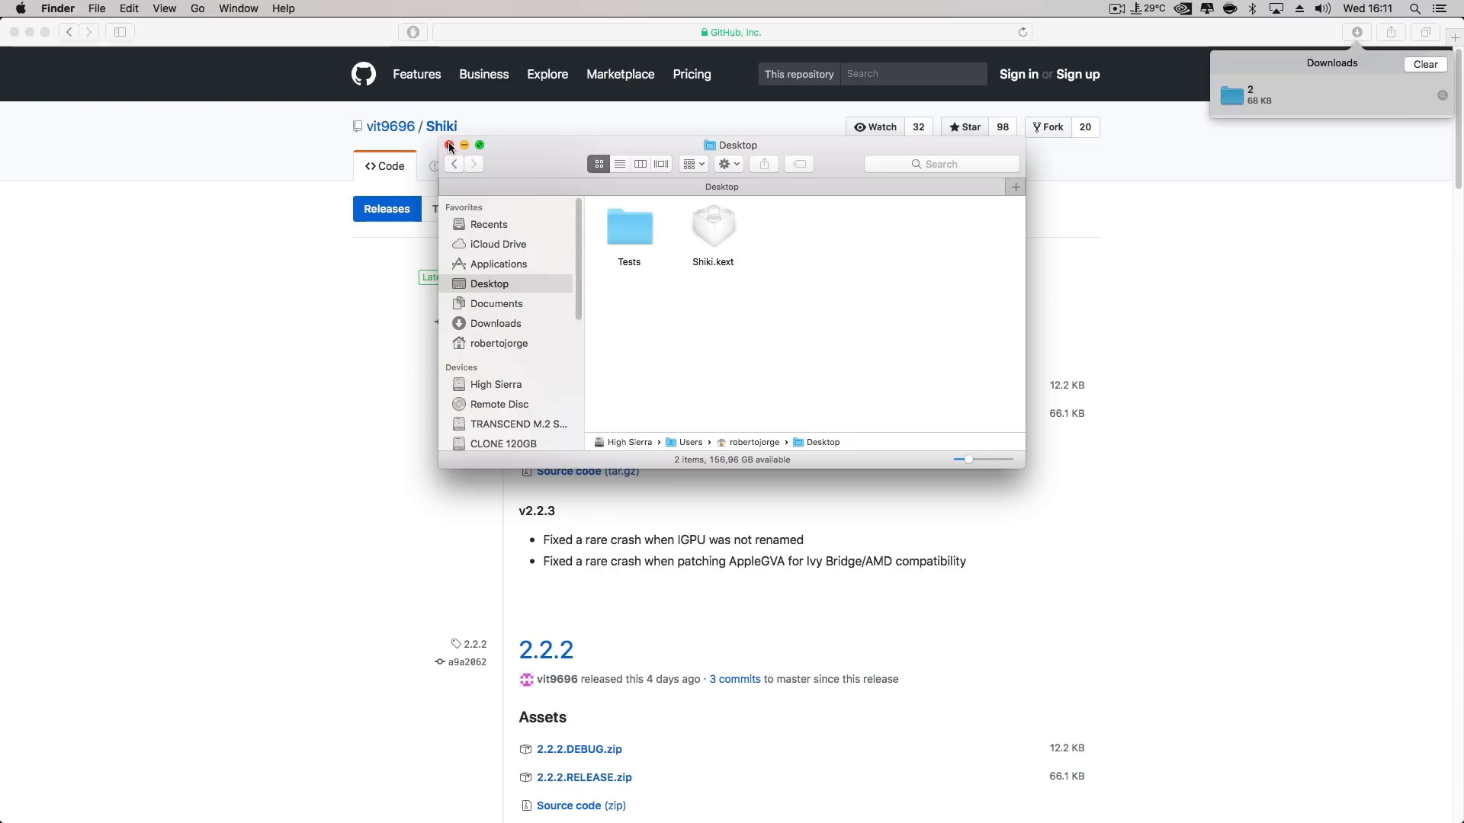
left_click(448, 144)
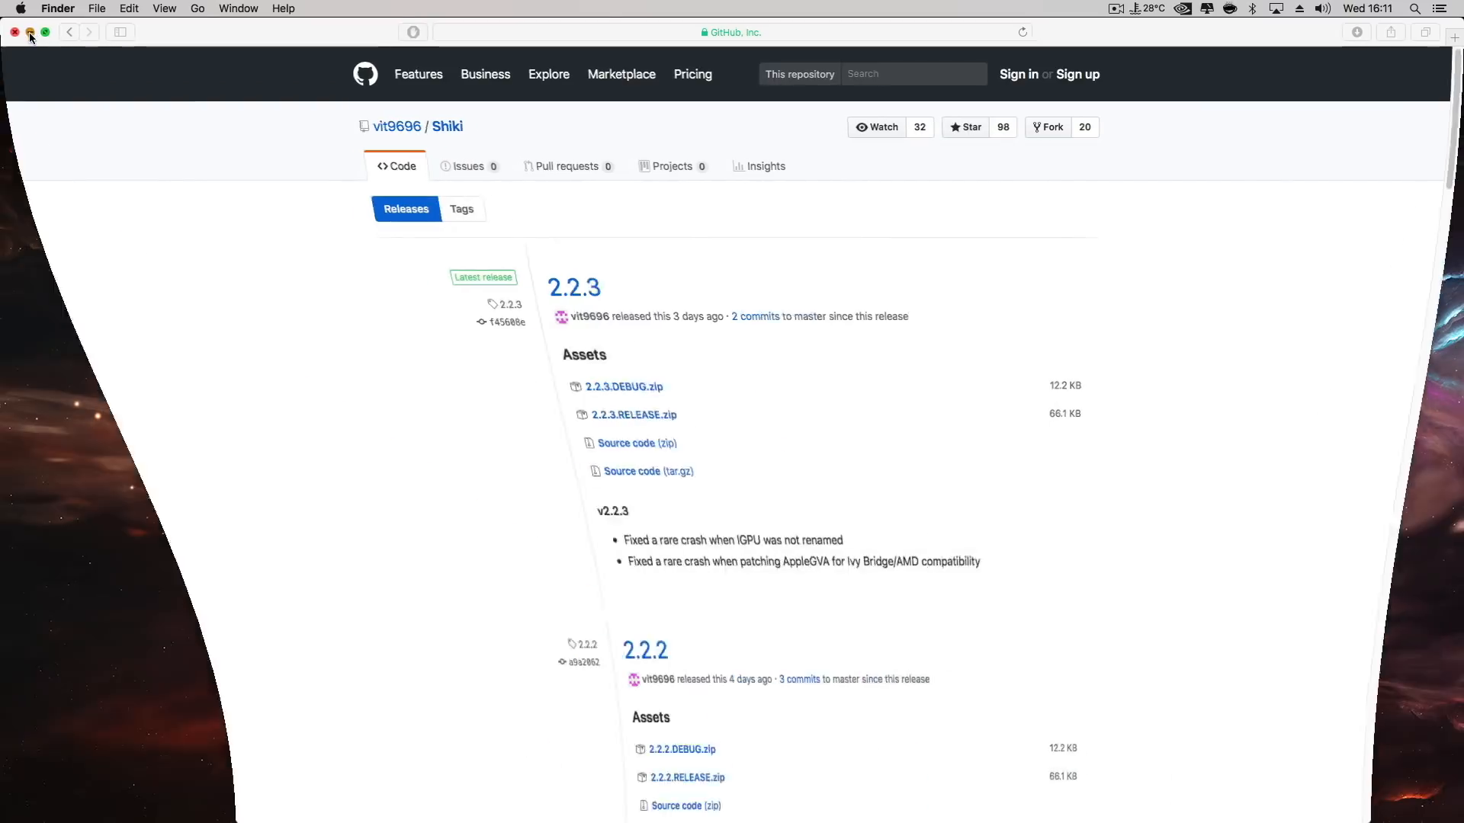
- Mount the EFI partition on disk1s1 and open it in Finder
left_click(16, 31)
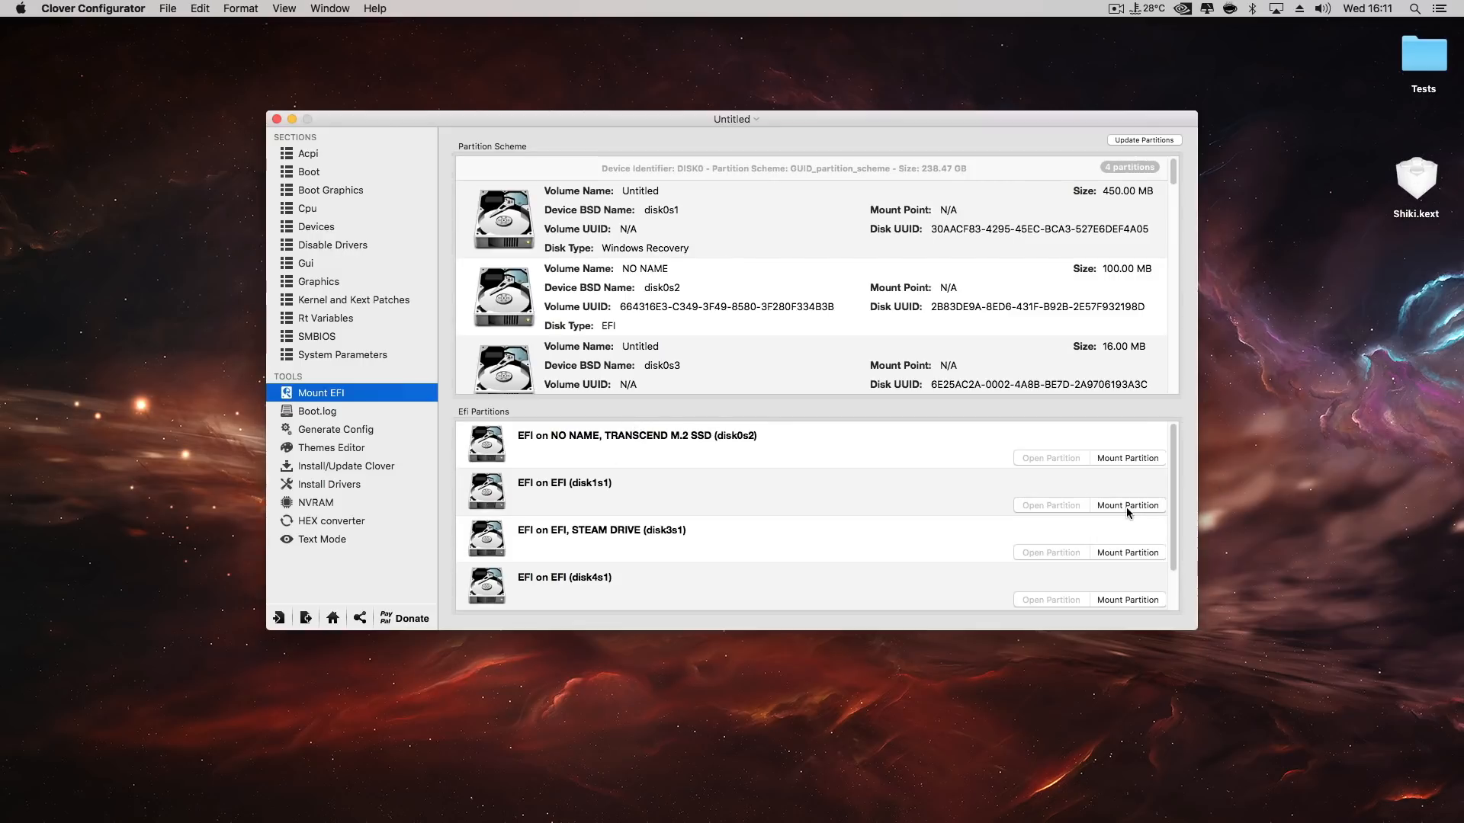
left_click(1127, 504)
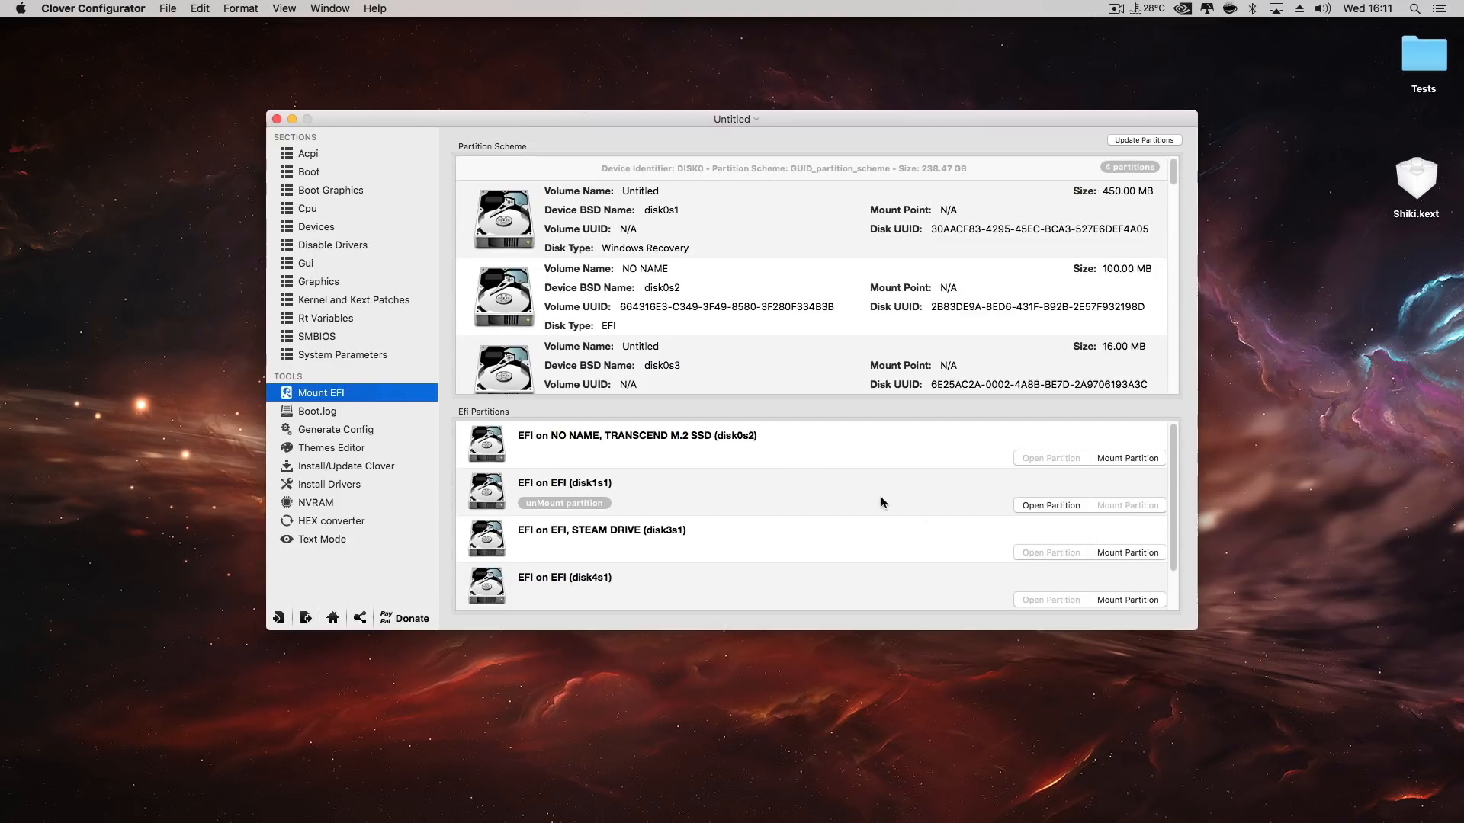
left_click(1049, 505)
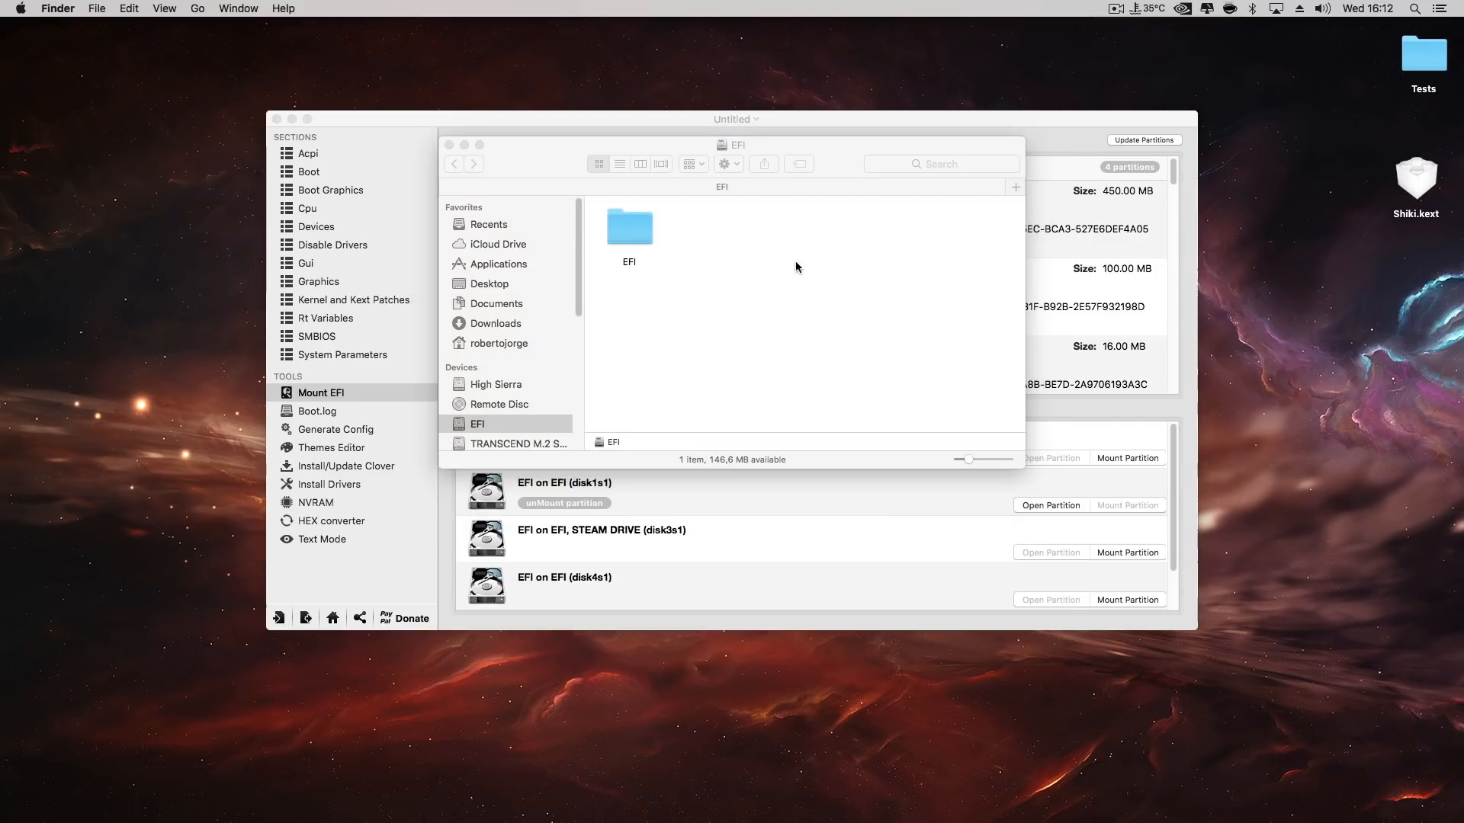
- Copy Shiki.kext from the Desktop into EFI/CLOVER/kexts/Other
double_click(628, 227)
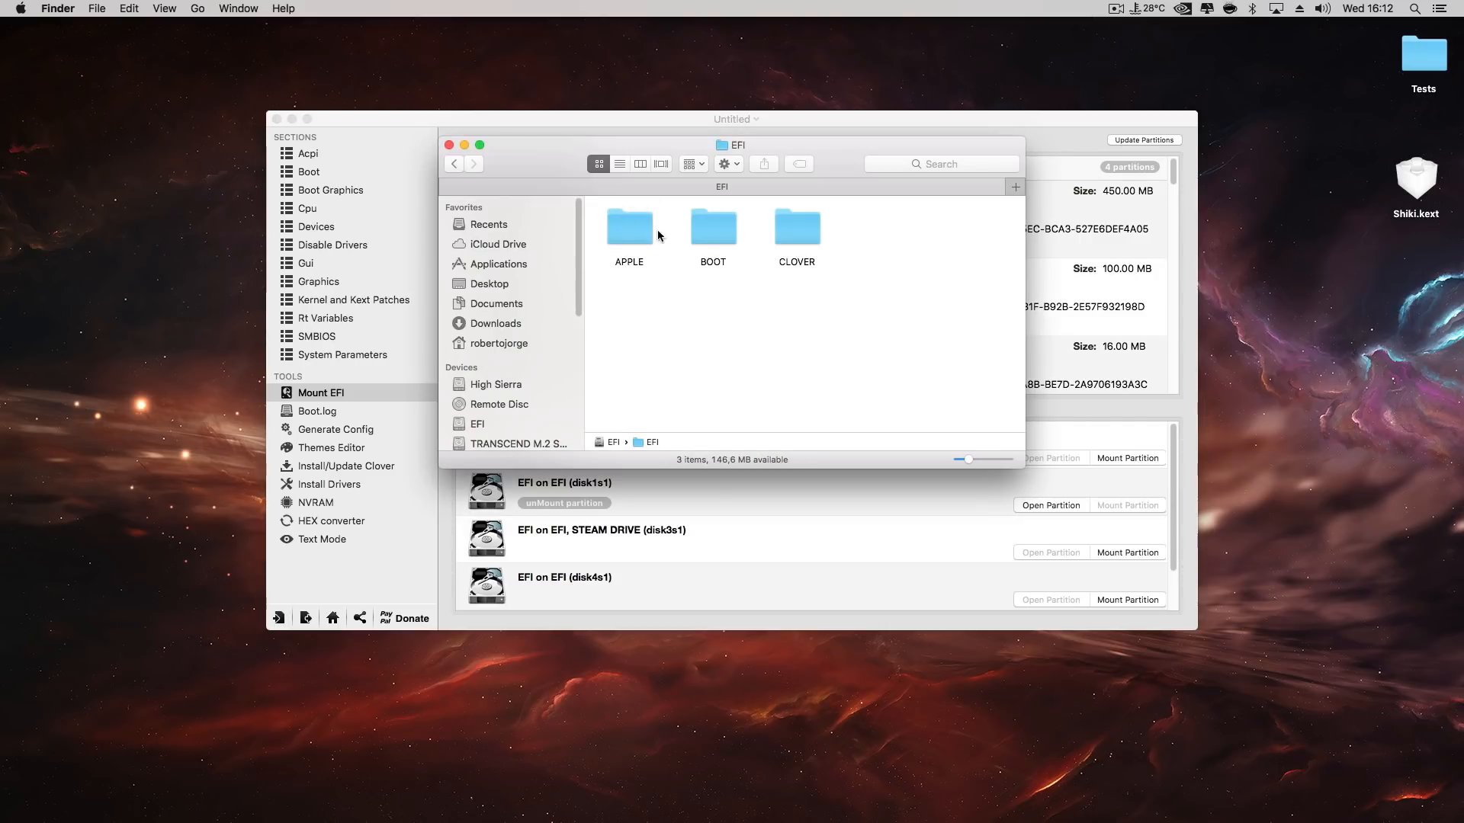
double_click(796, 227)
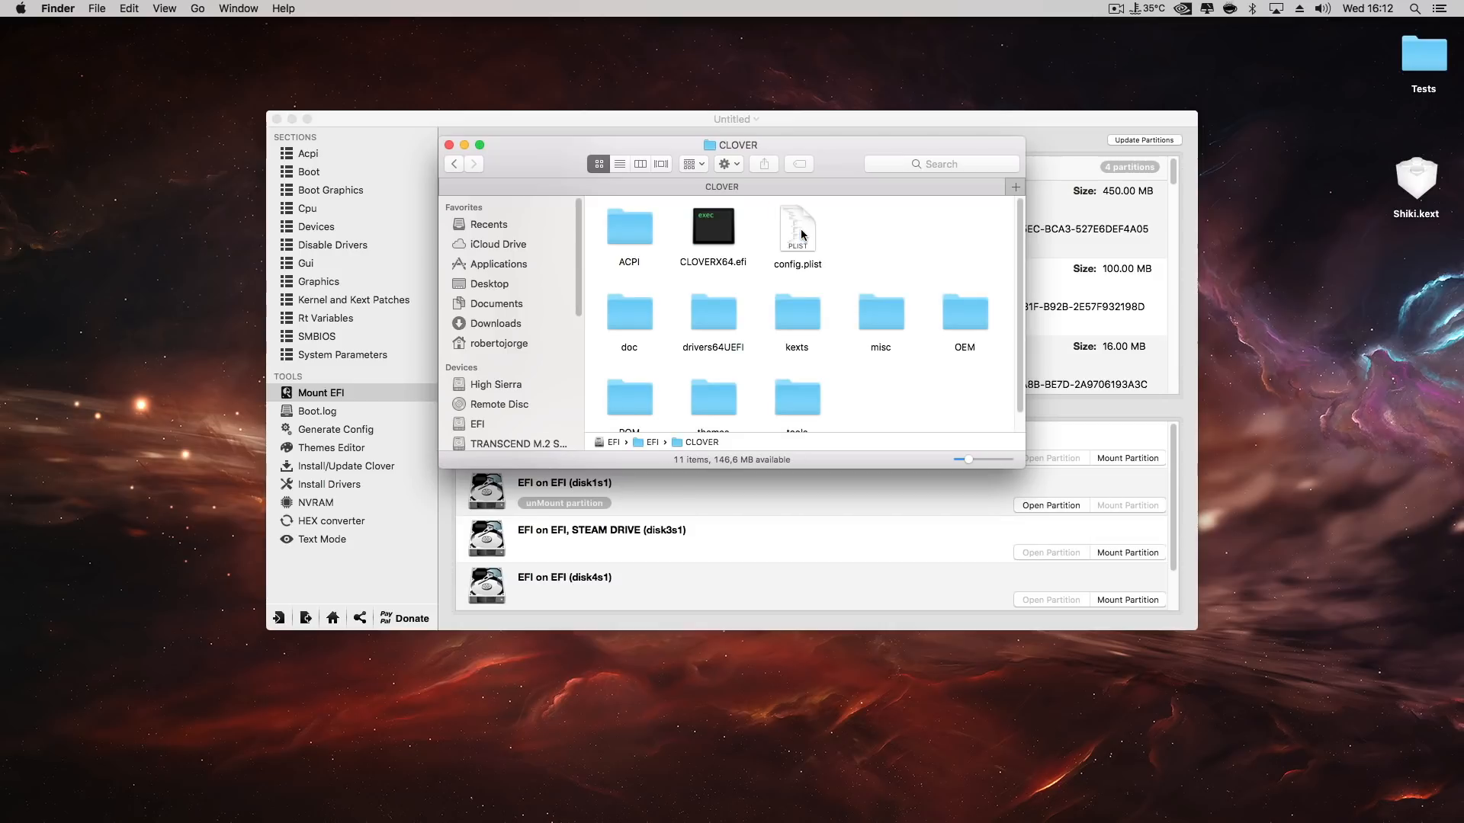
mouse_move(805, 316)
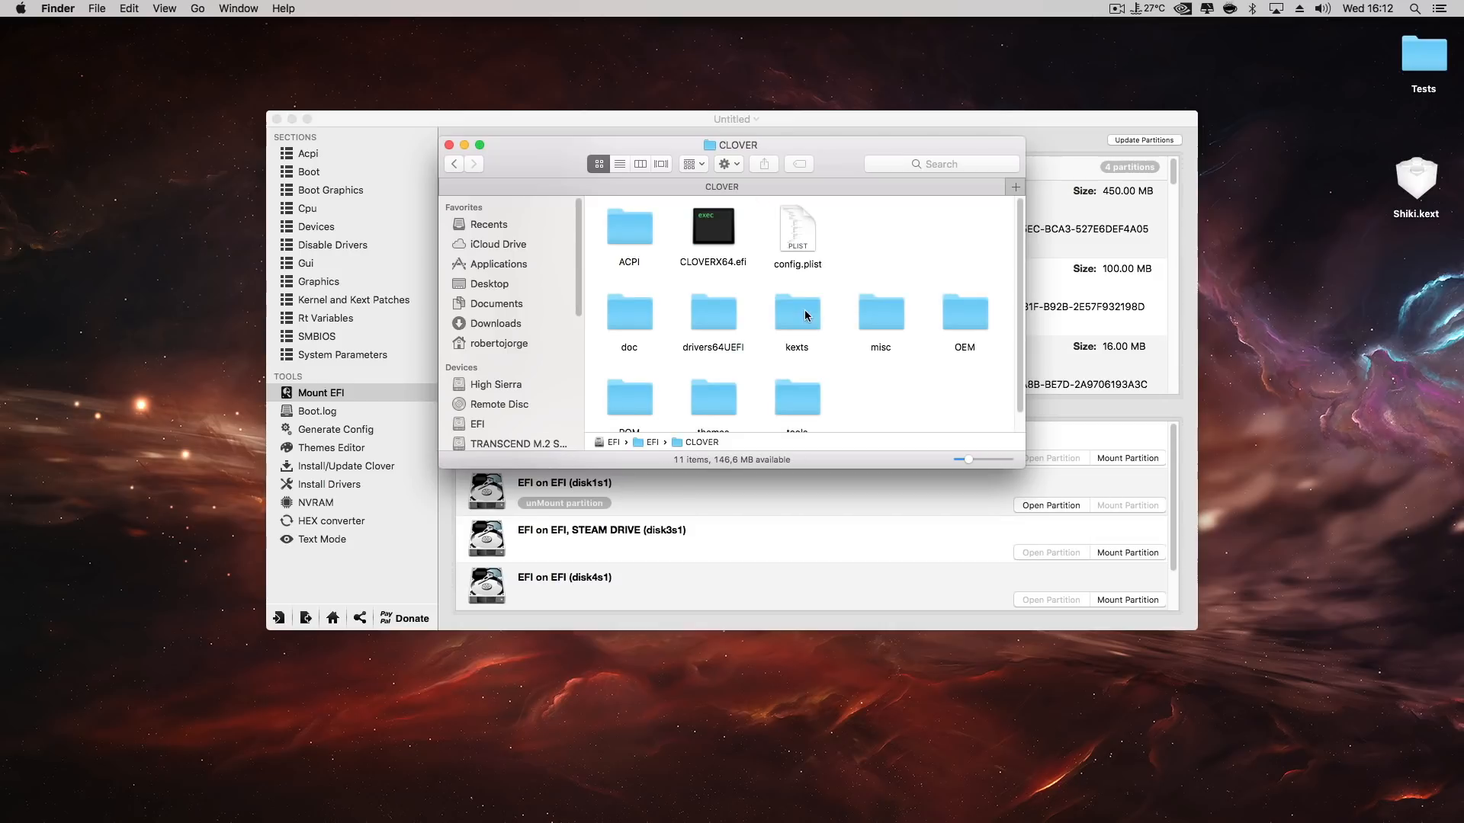
double_click(796, 311)
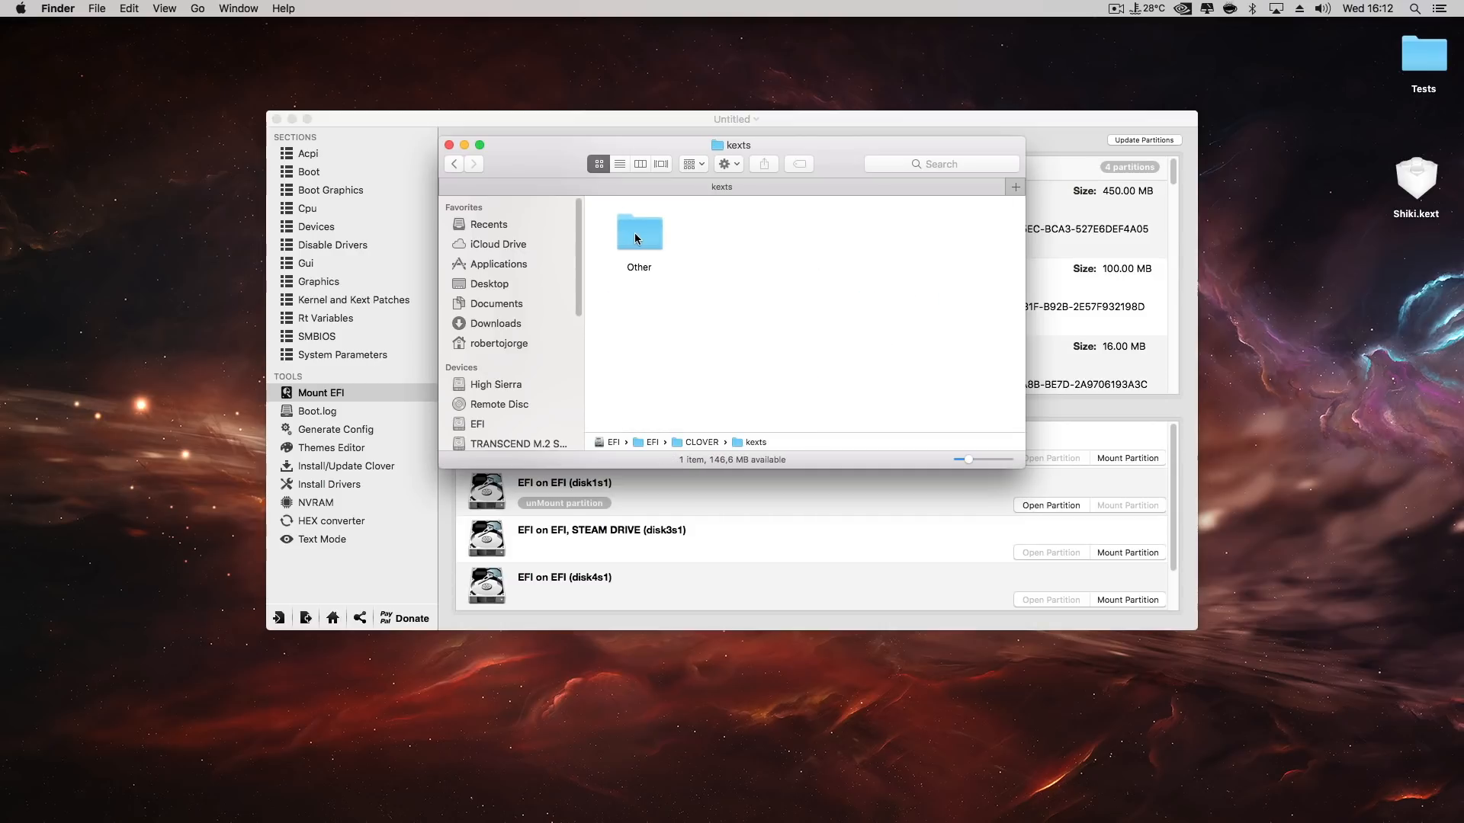
double_click(639, 231)
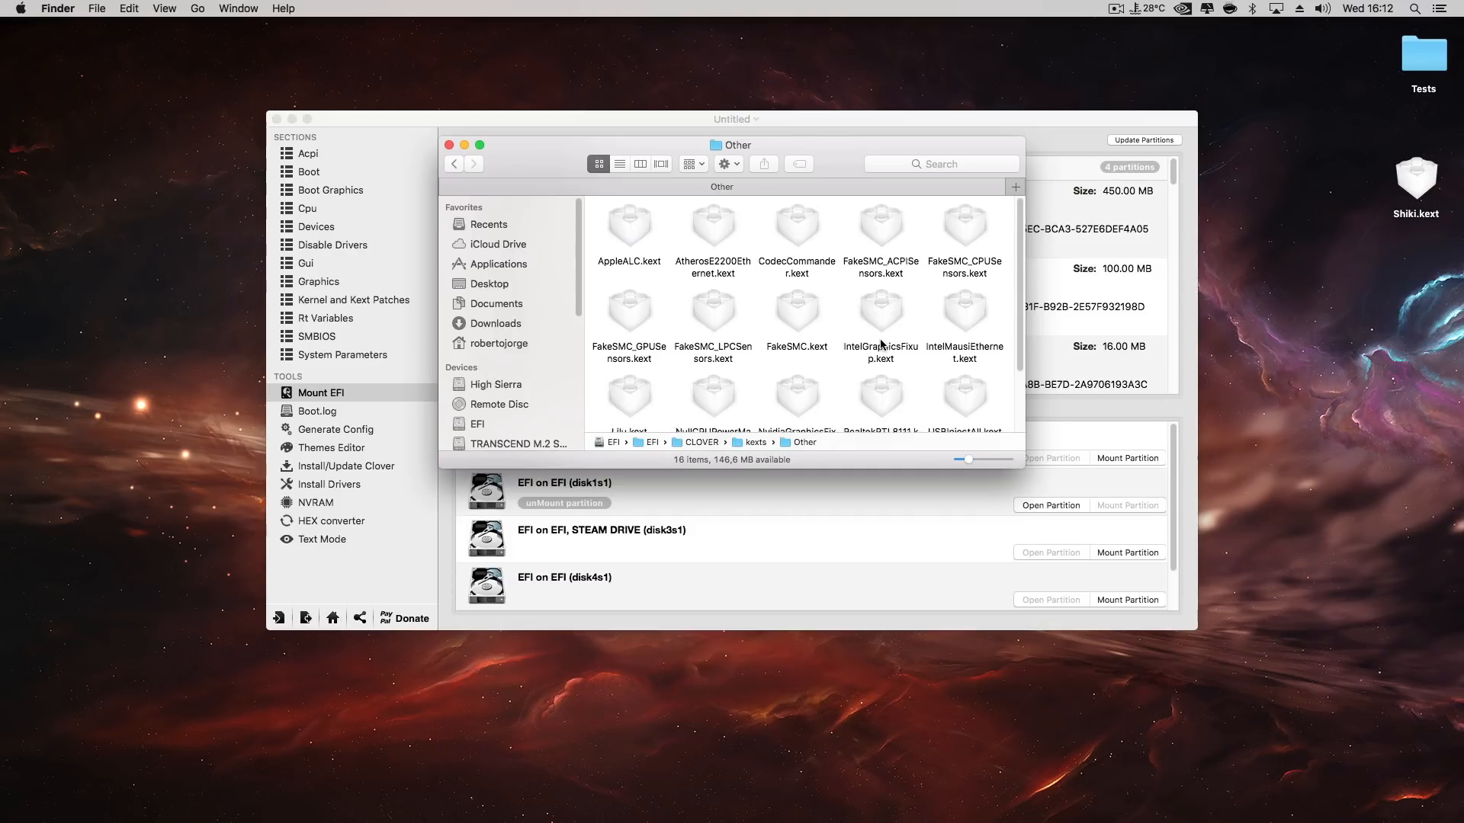
scroll("down", 3)
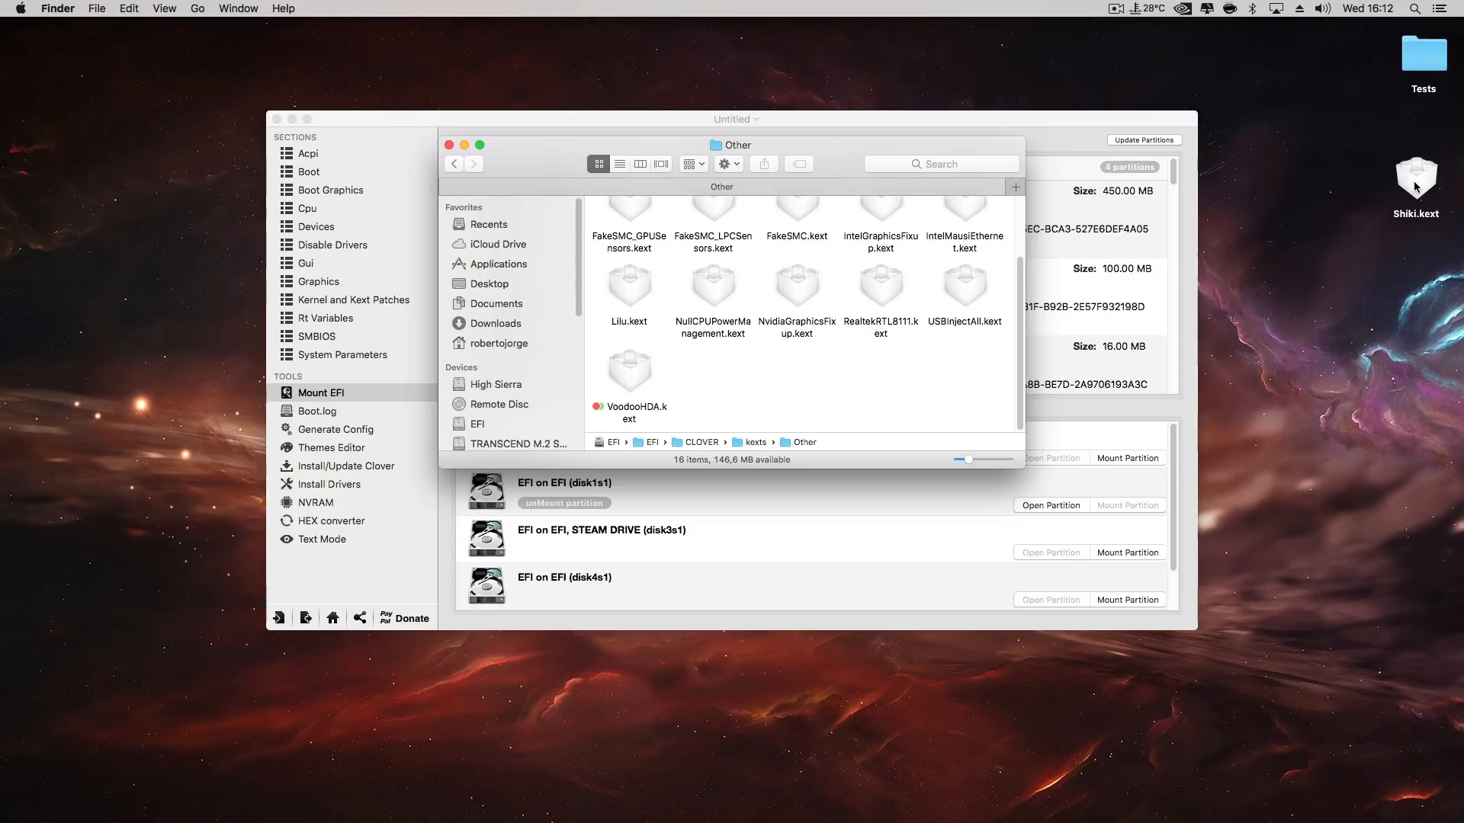
left_click_drag(1415, 177, 743, 374)
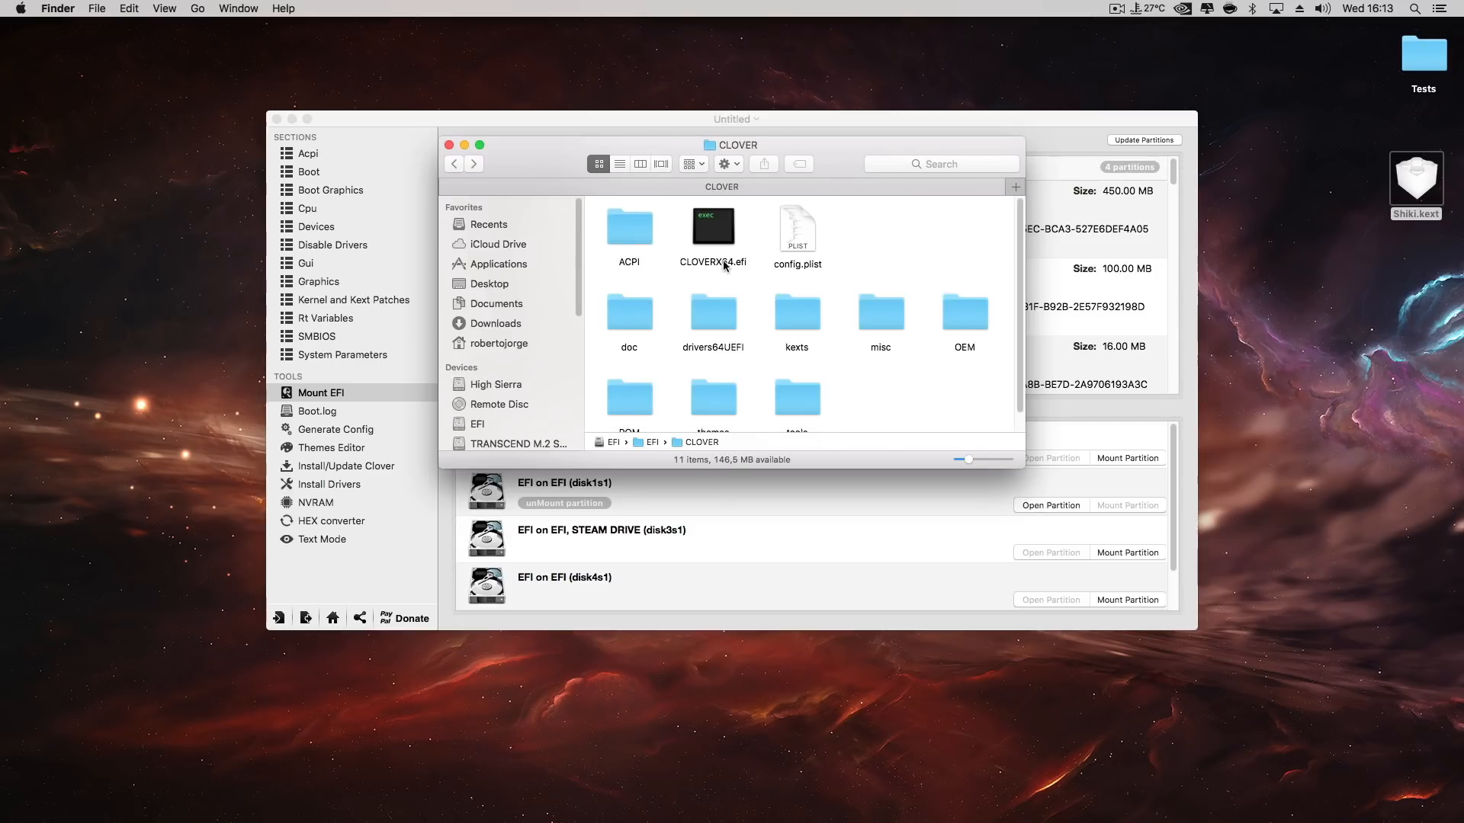
- Open CLOVER's config.plist for editing in Clover Configurator
left_click(796, 228)
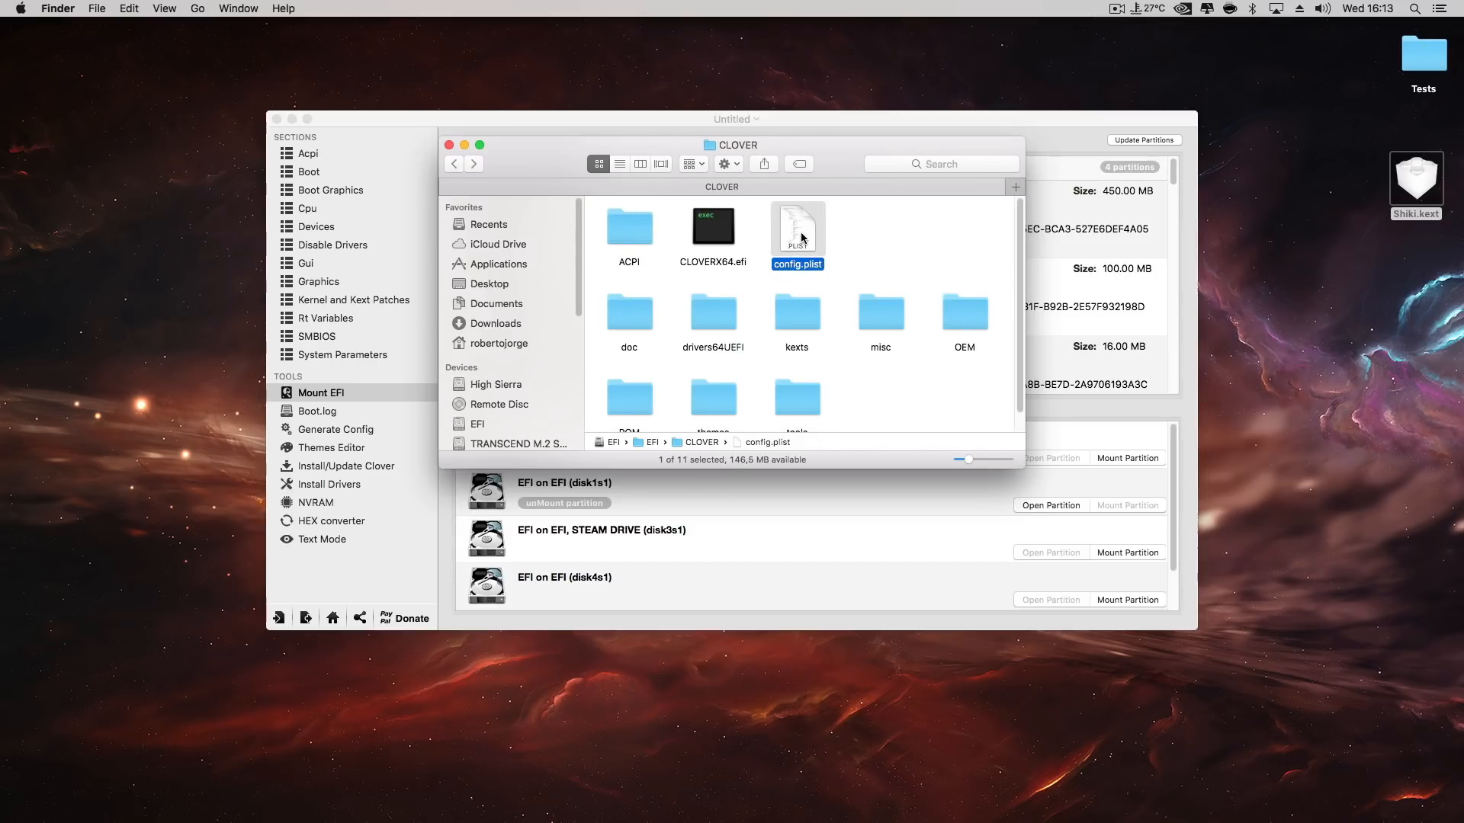
double_click(796, 225)
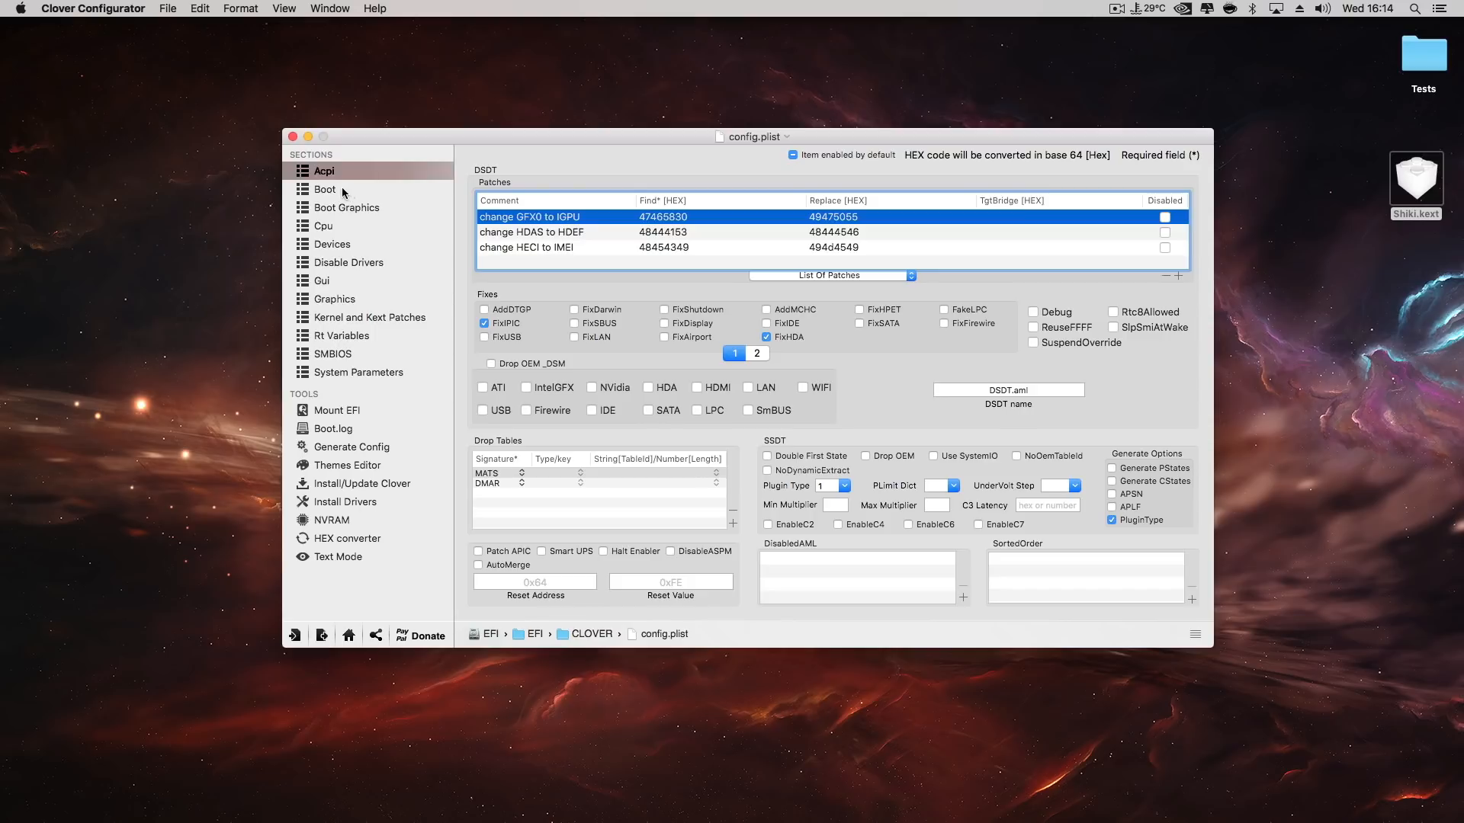
- Add shikigva=12 to the Boot custom flags and save config.plist
left_click(326, 189)
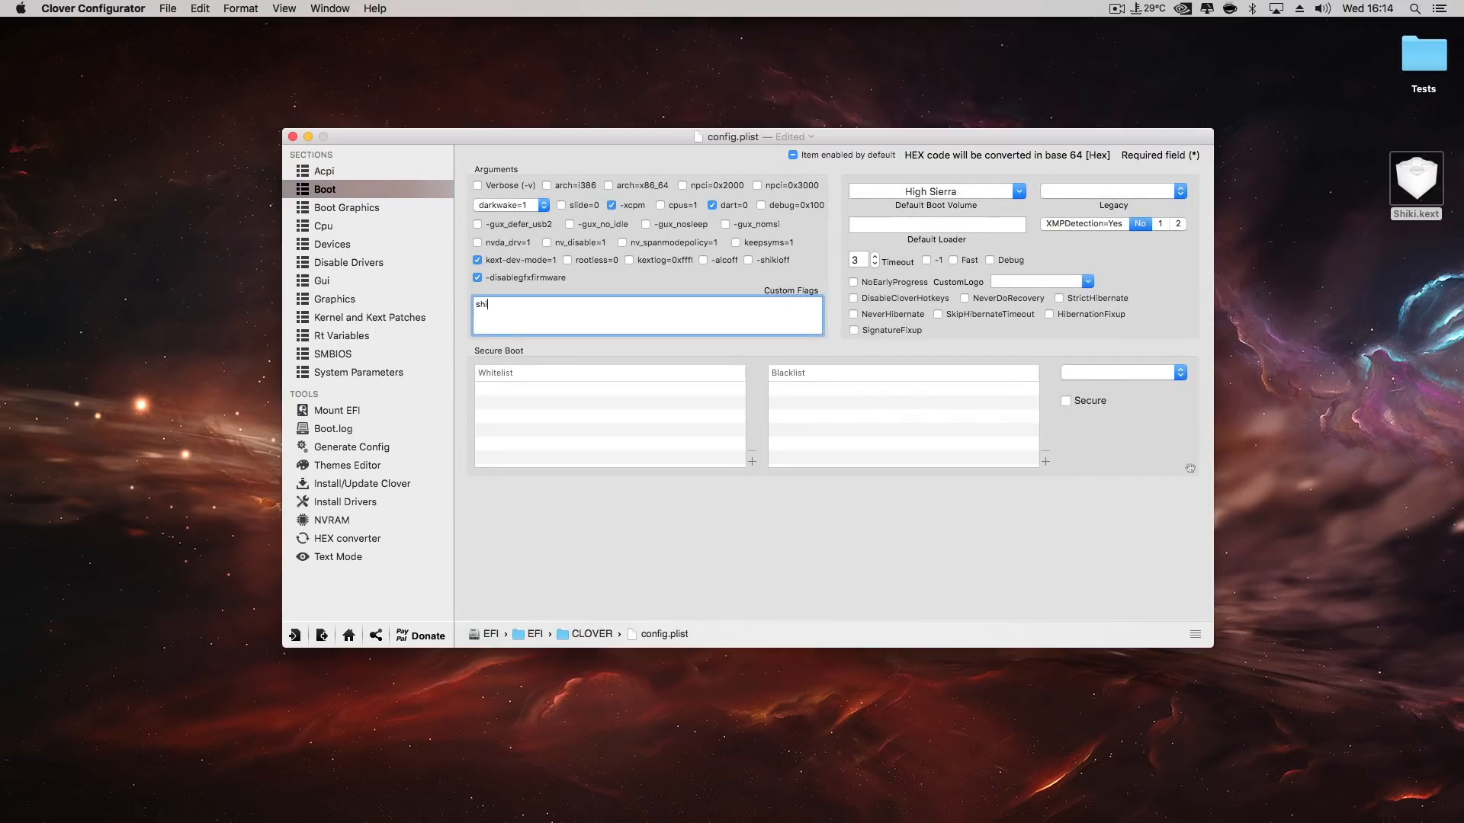
type("iki")
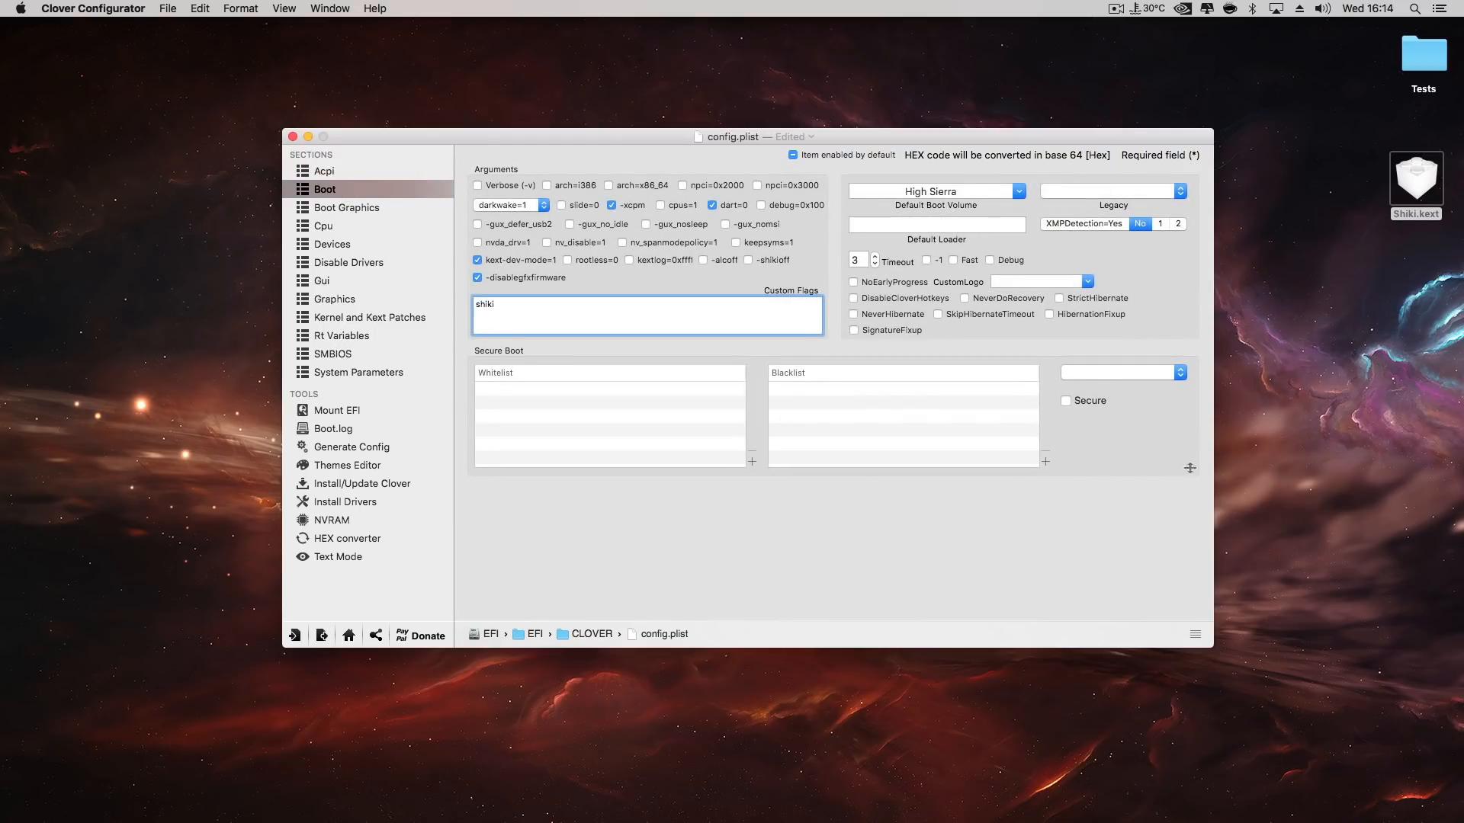
type("gva")
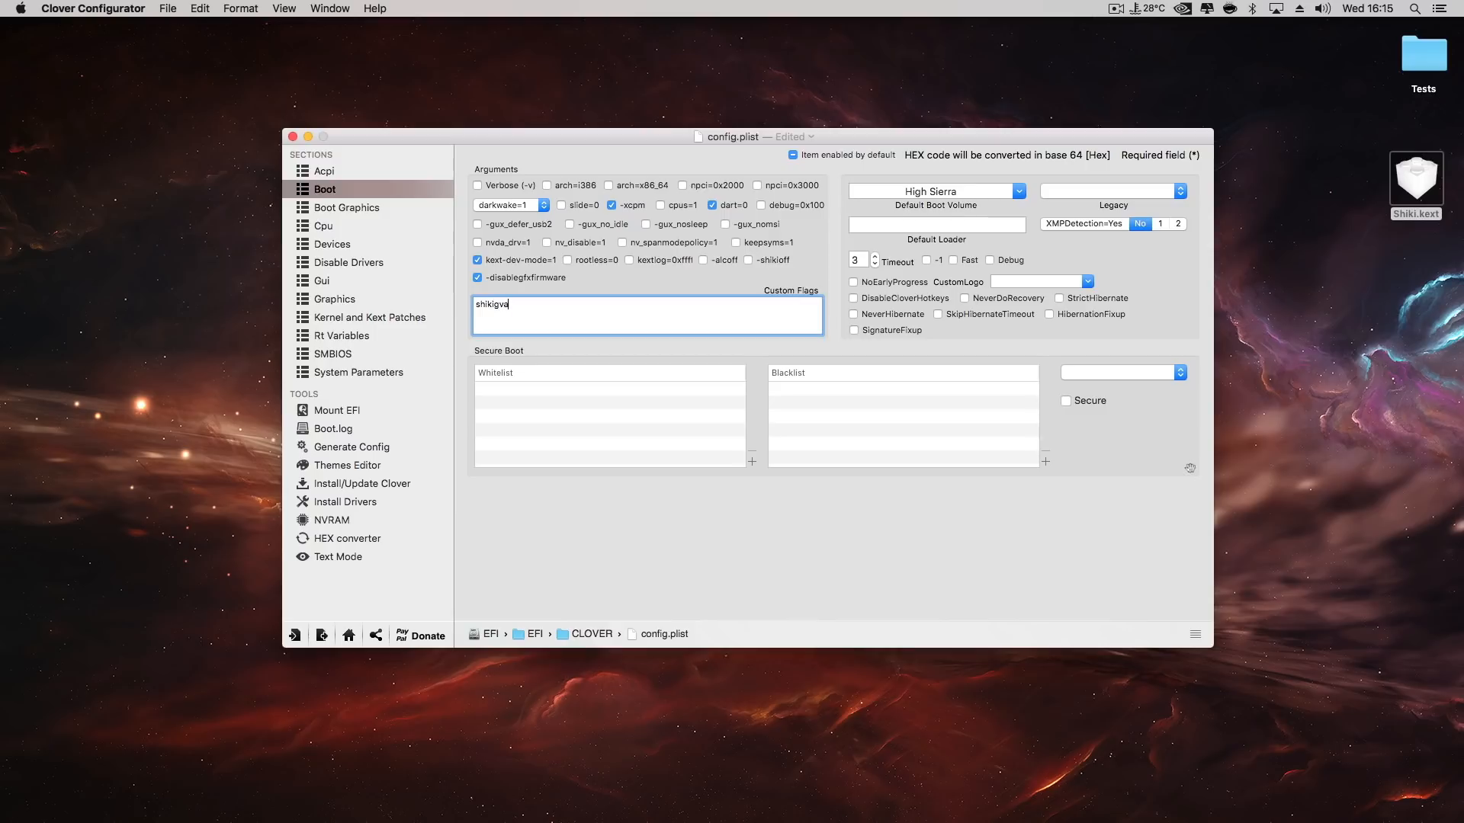
type("=1")
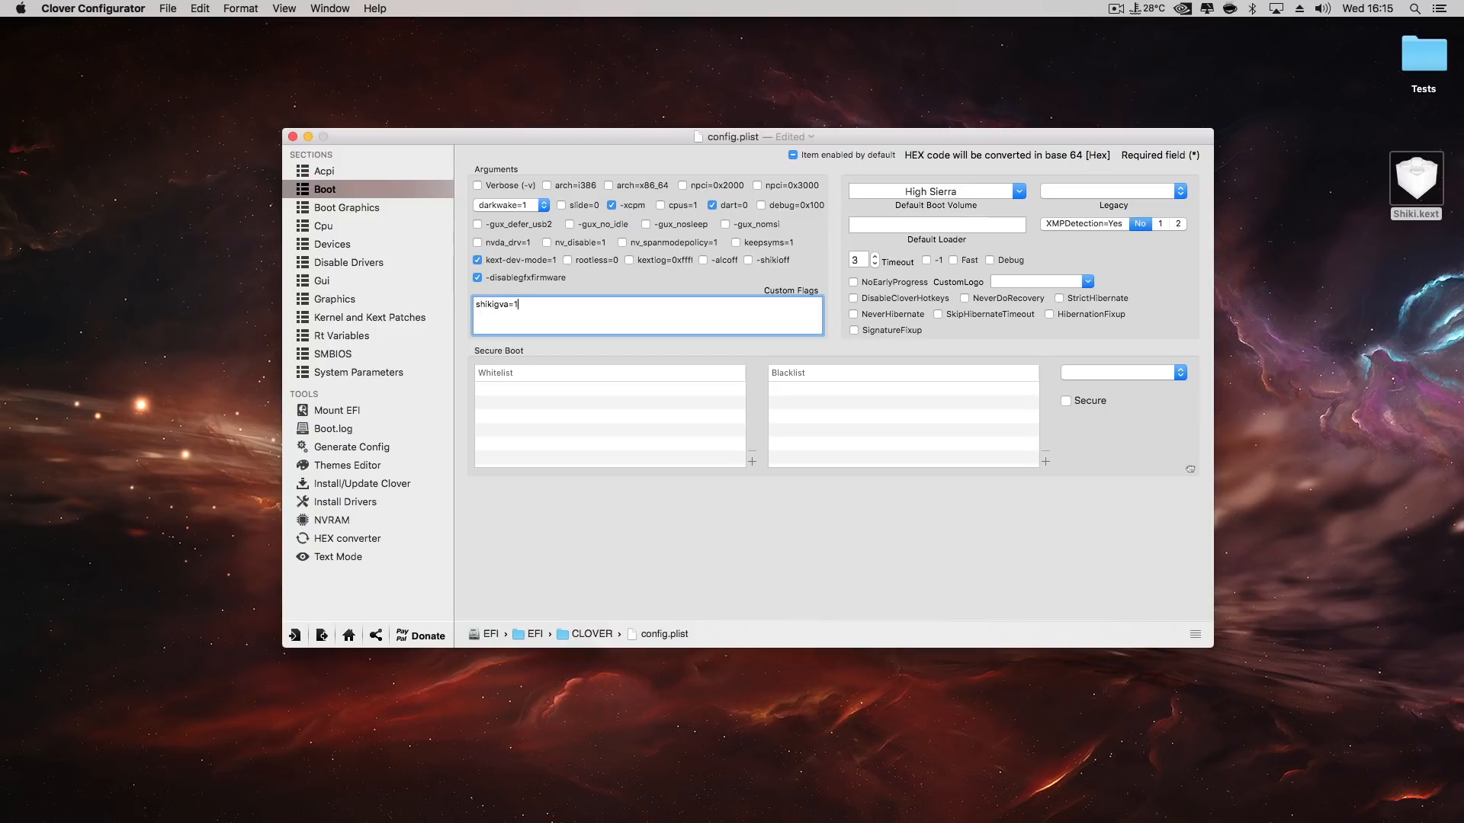
type("2")
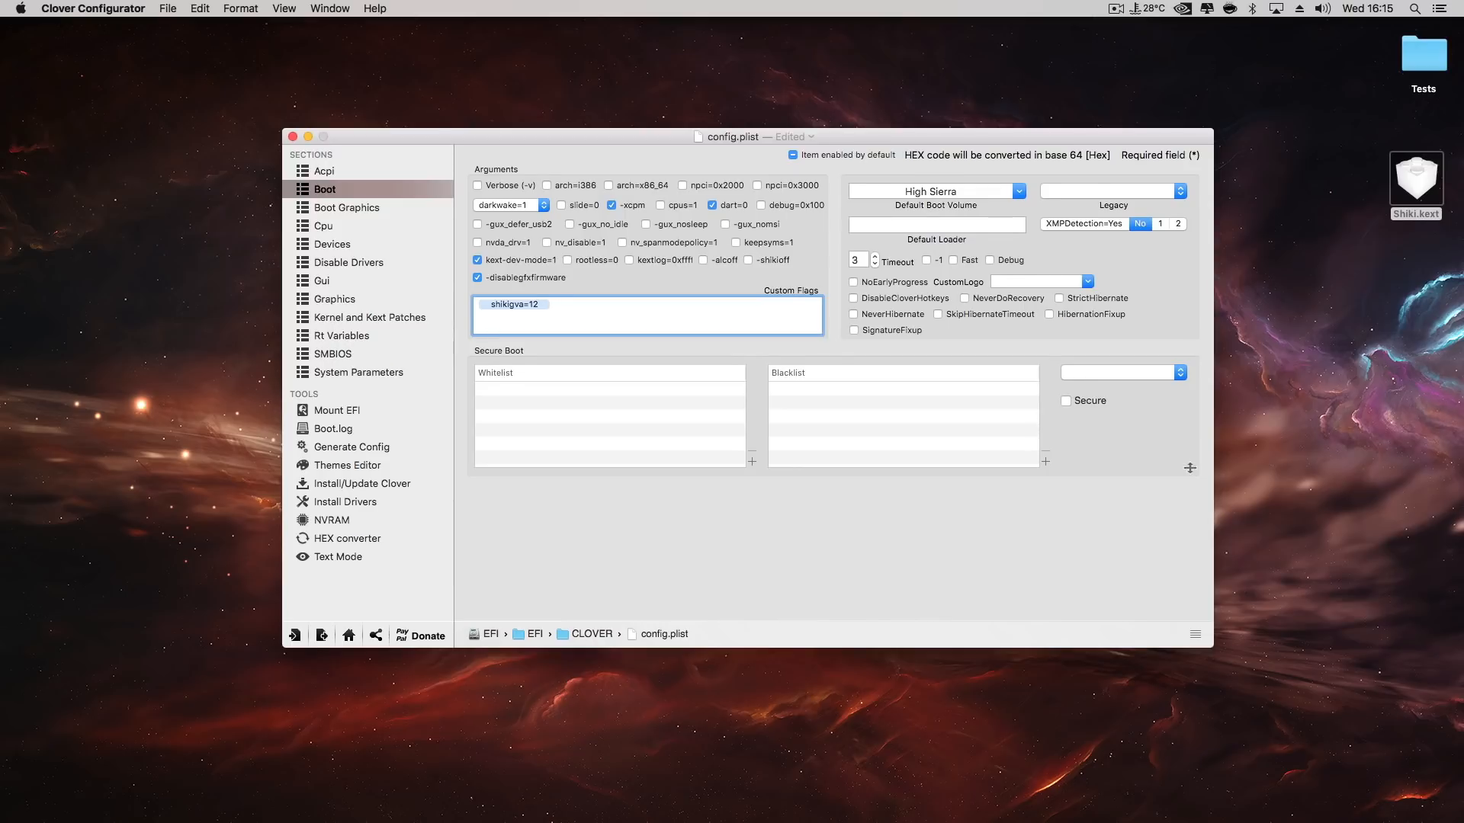
left_click(168, 9)
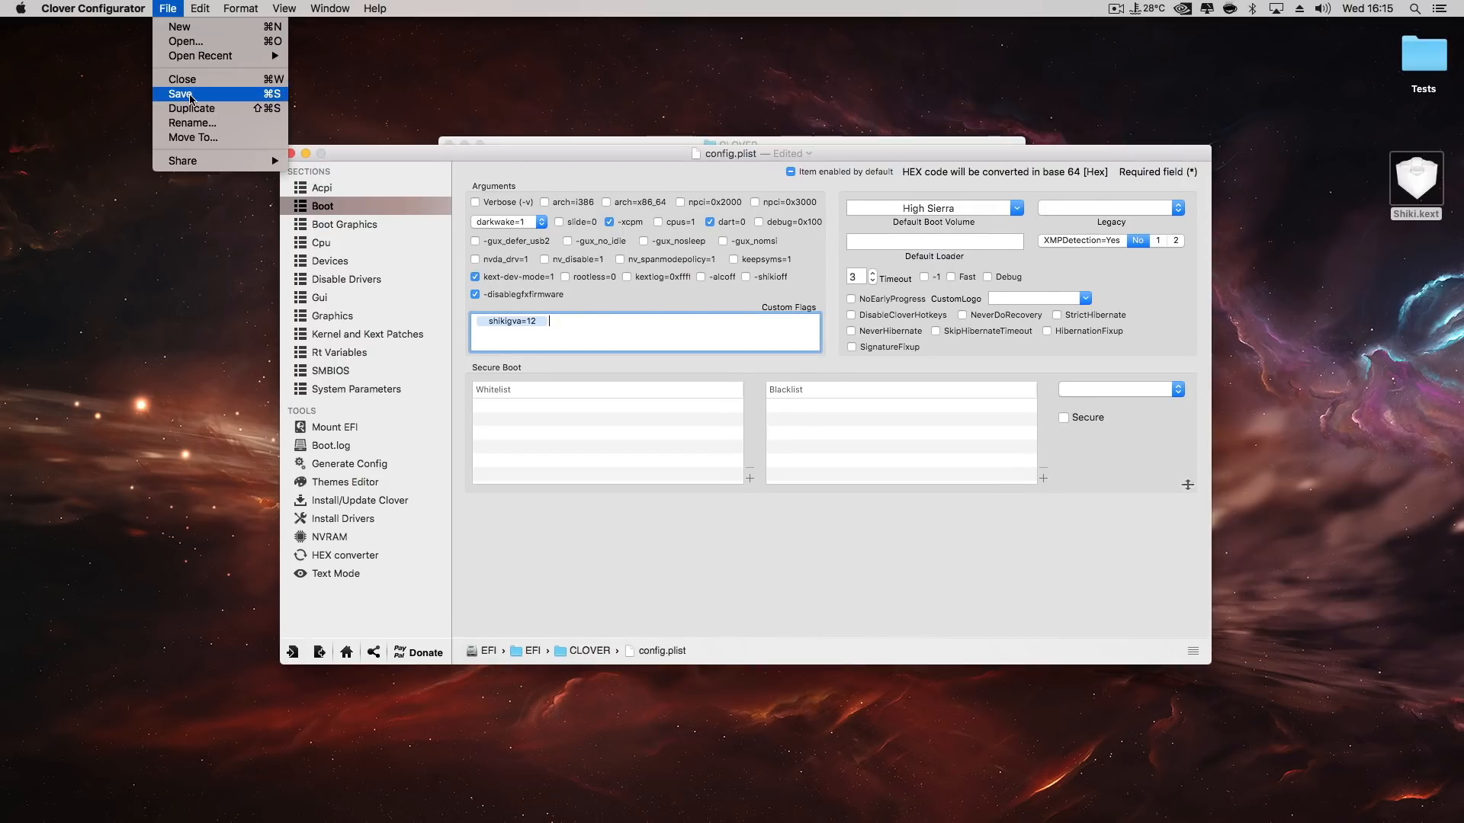
left_click(179, 93)
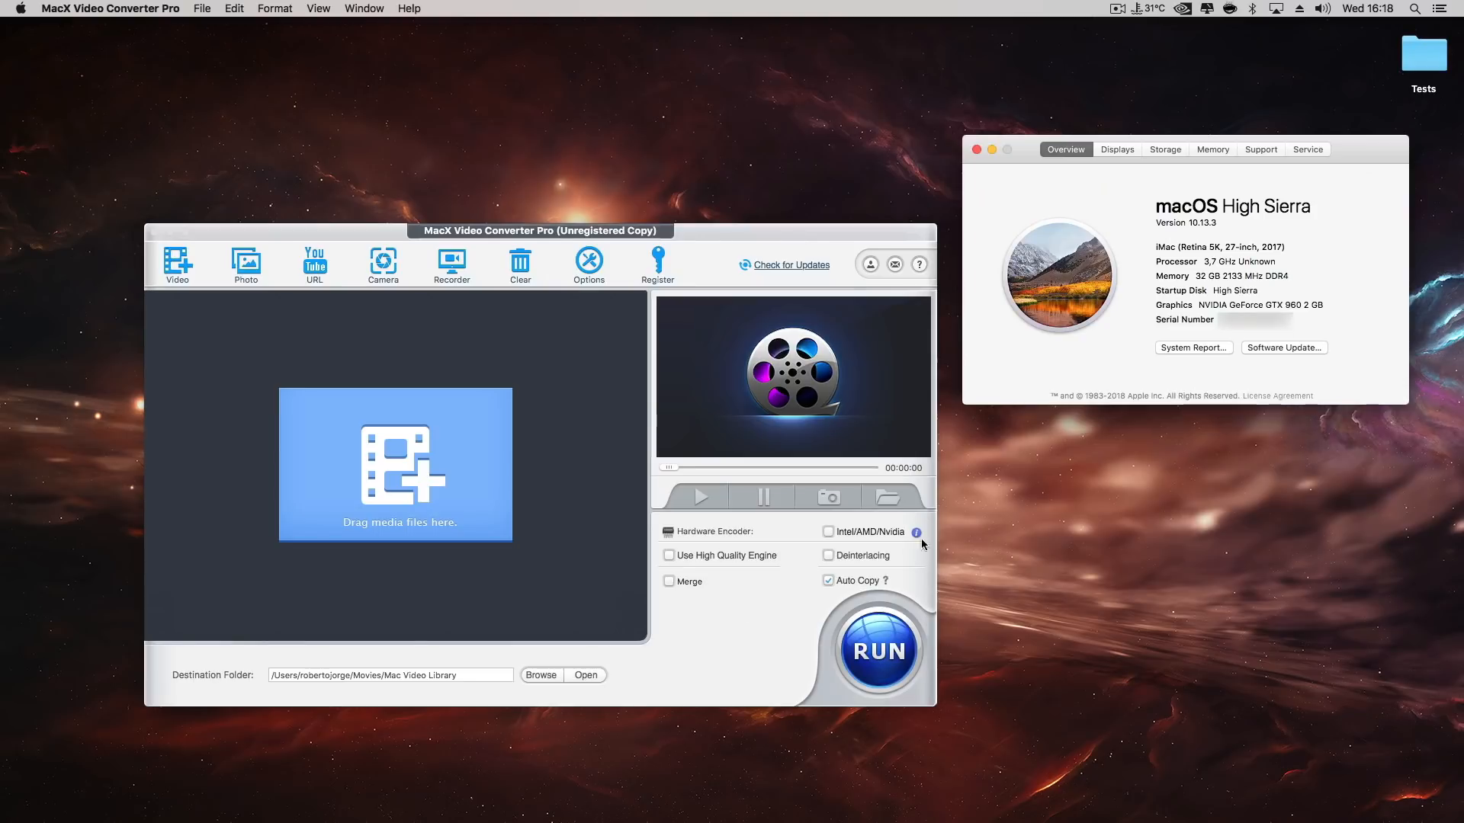
- Check Hardware Info, enable the Intel/AMD/Nvidia encoder, and recheck that encoding supported reads YES
left_click(916, 530)
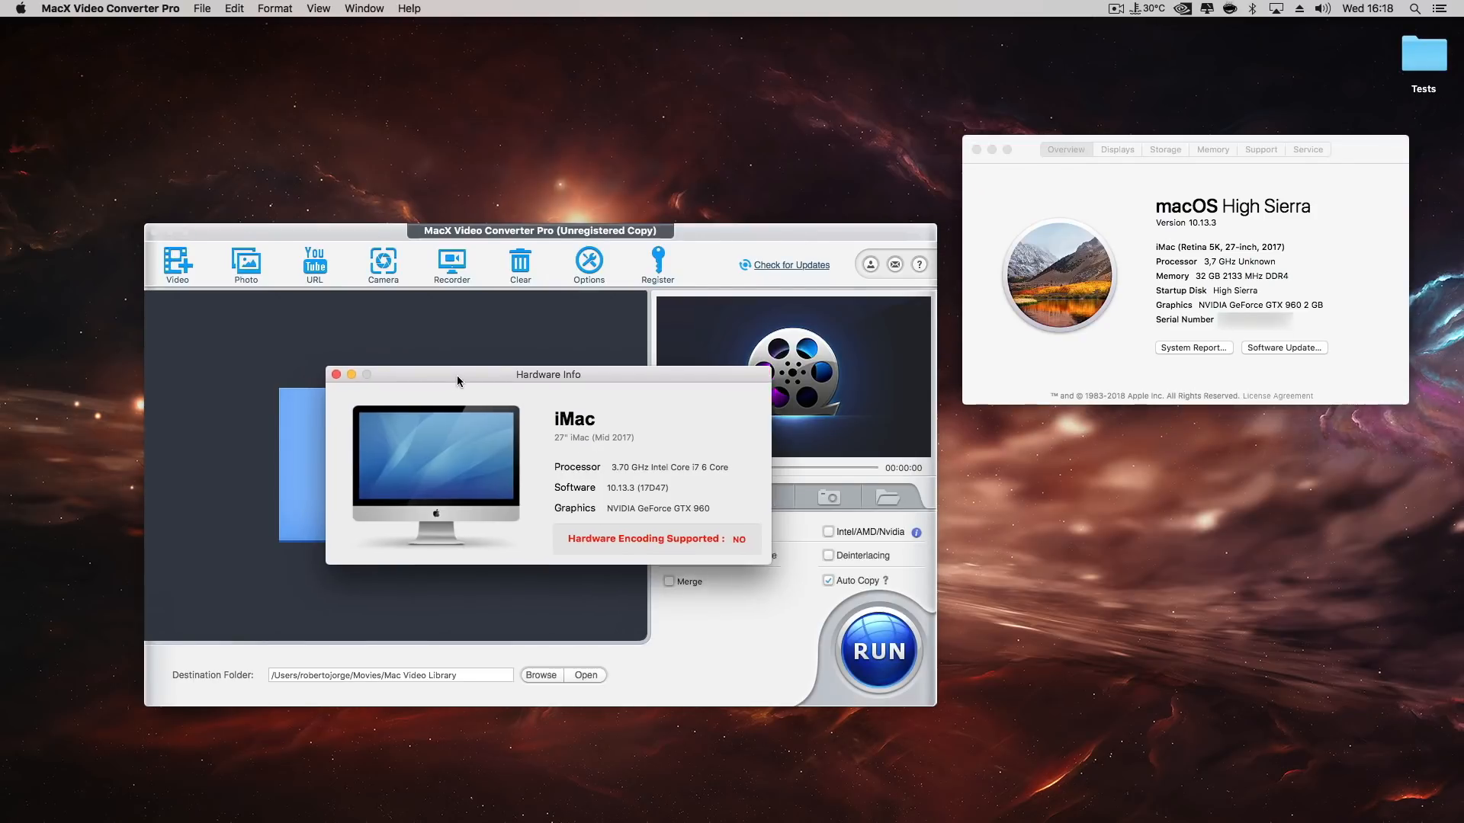
left_click_drag(548, 375, 1178, 439)
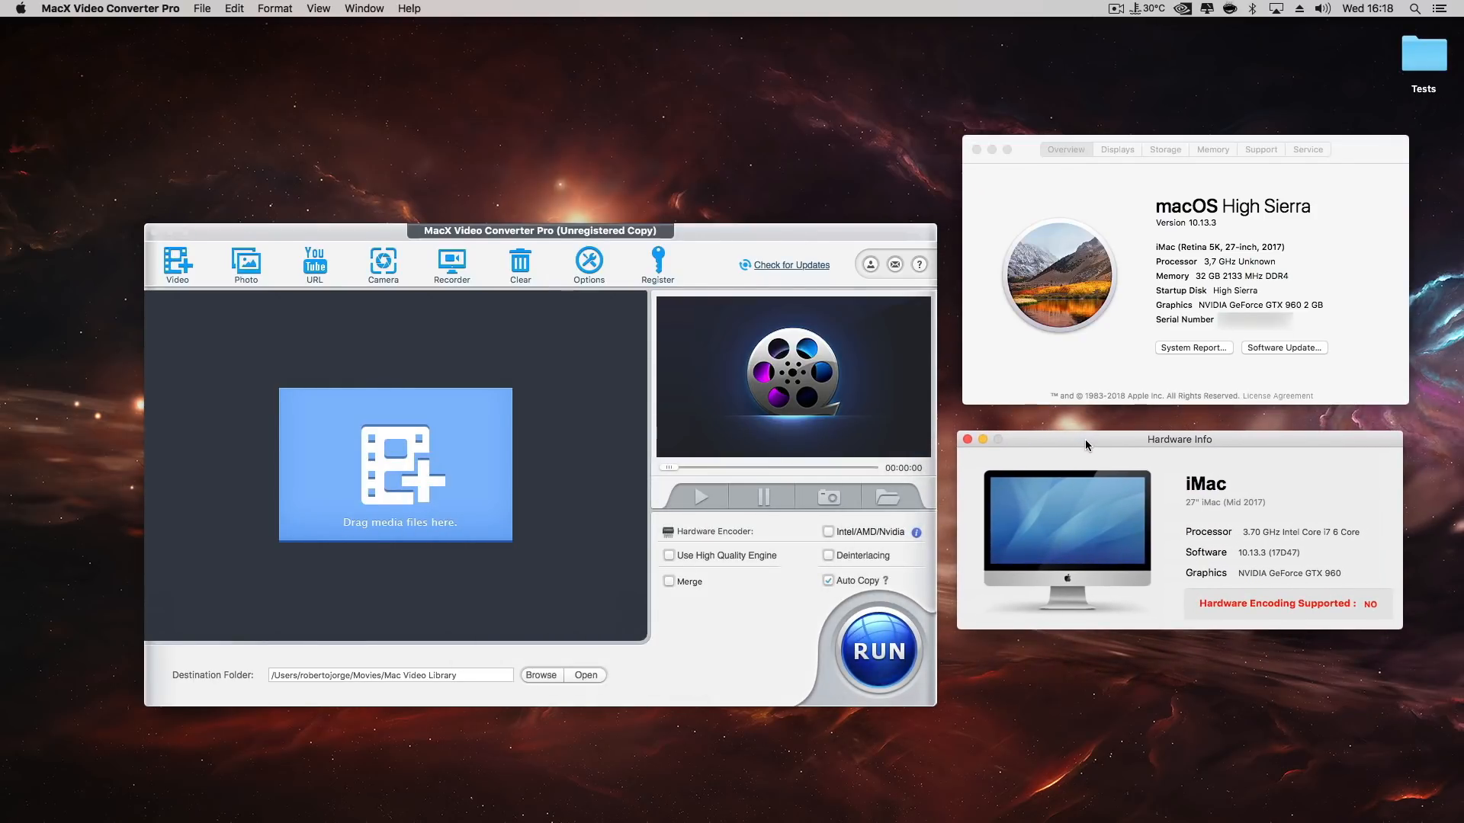
mouse_move(1174, 617)
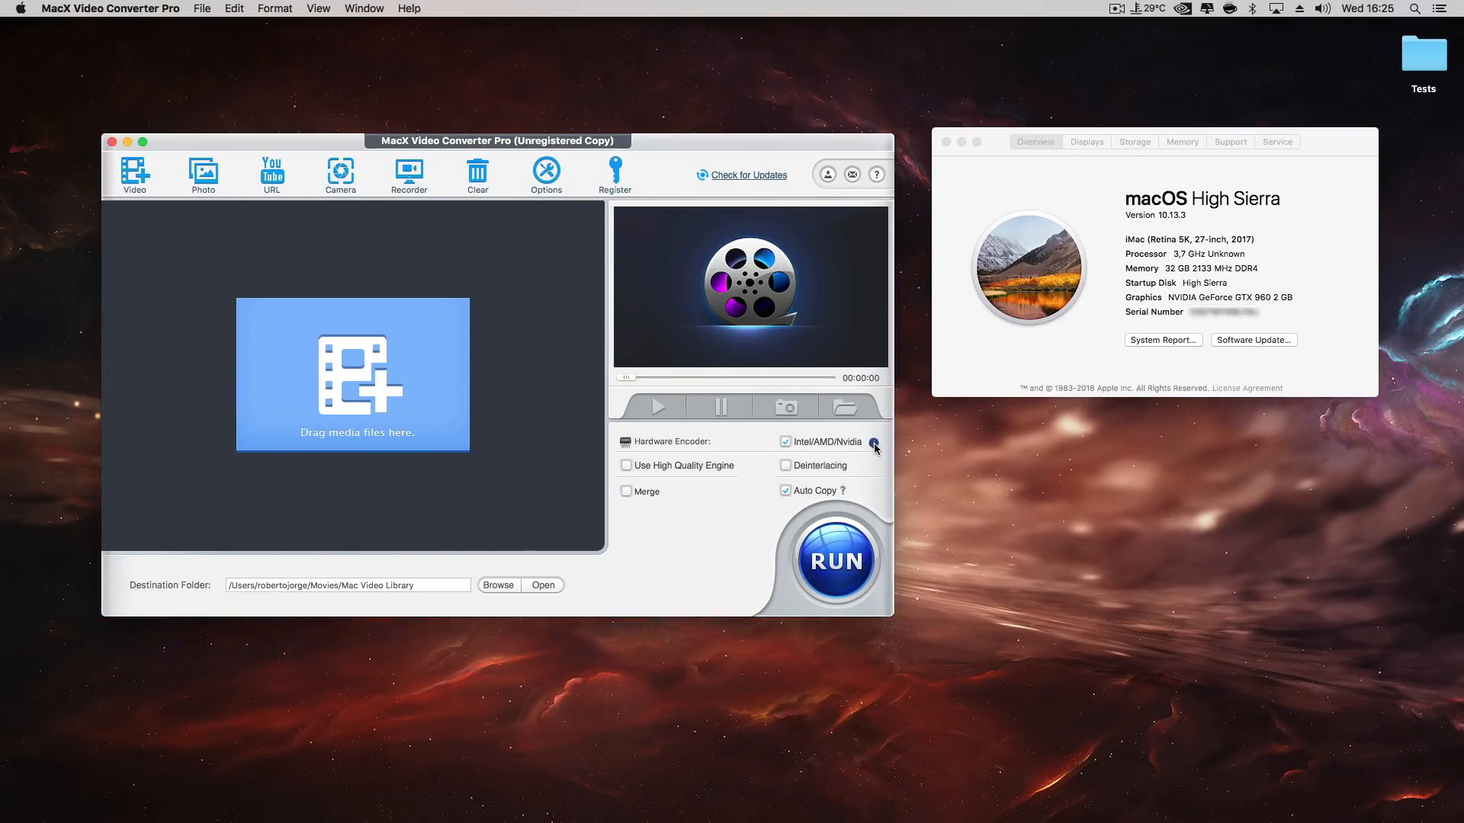
left_click(874, 443)
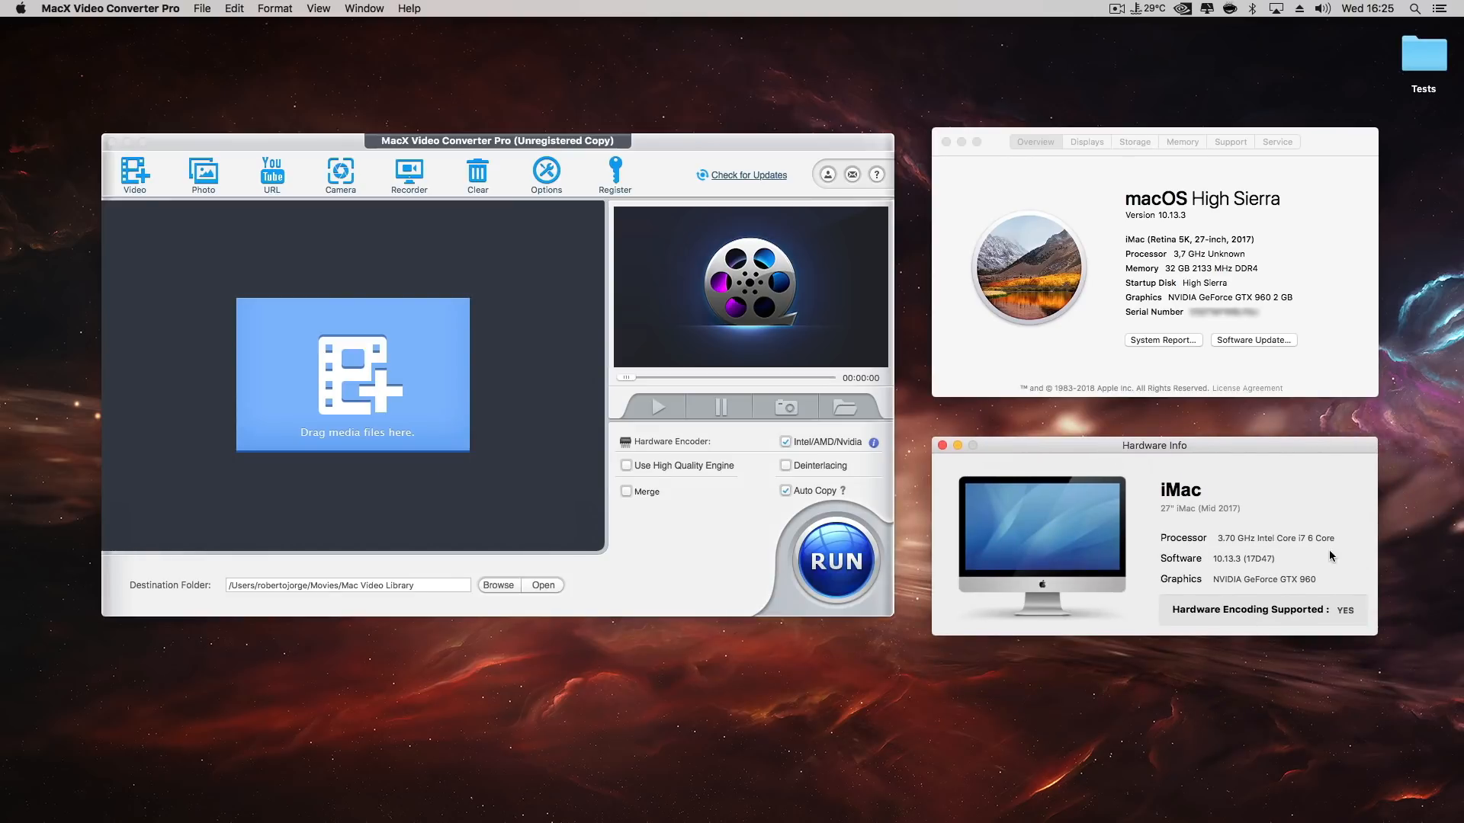
mouse_move(1236, 712)
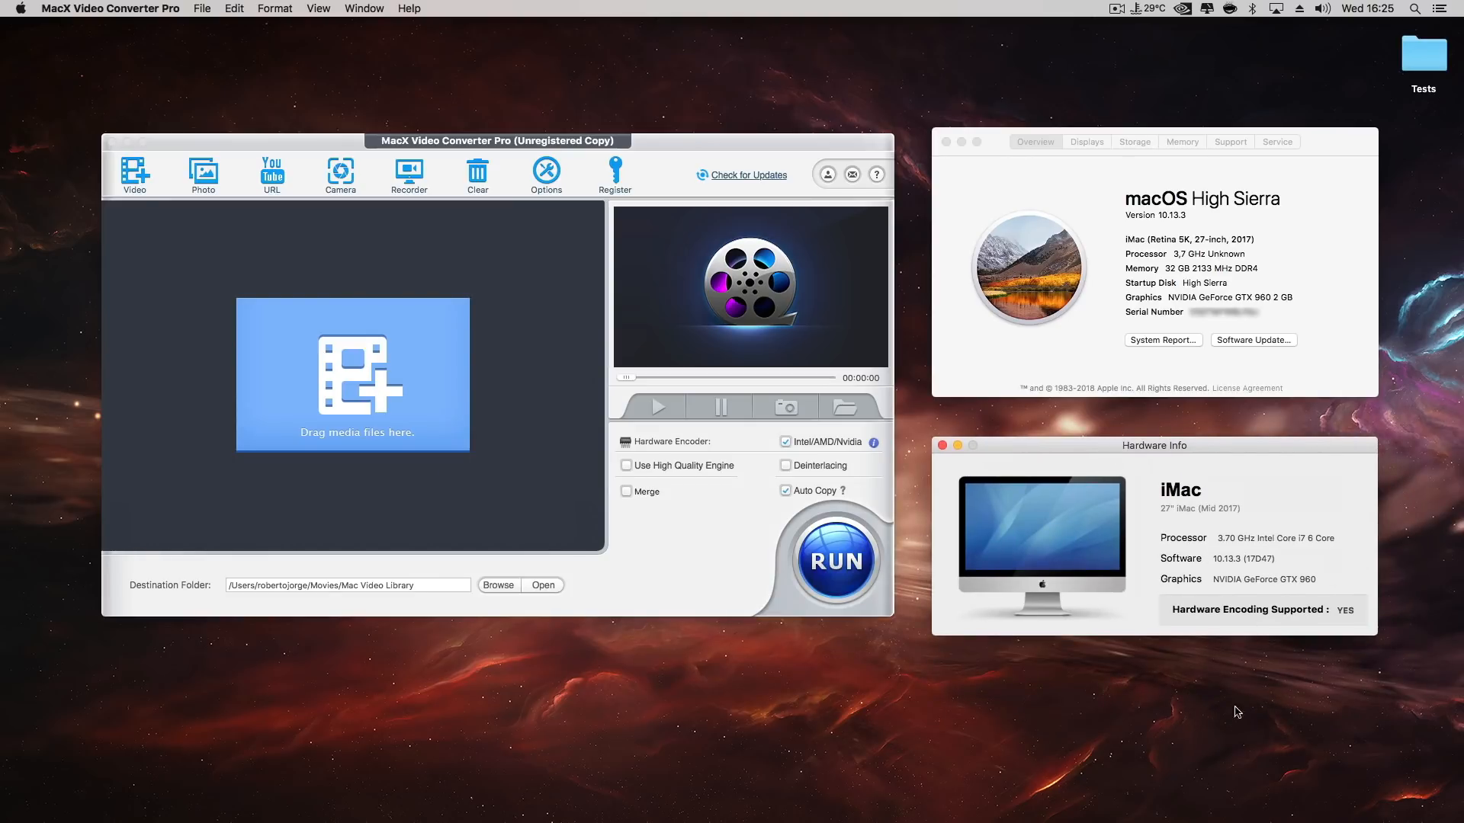
mouse_move(1348, 628)
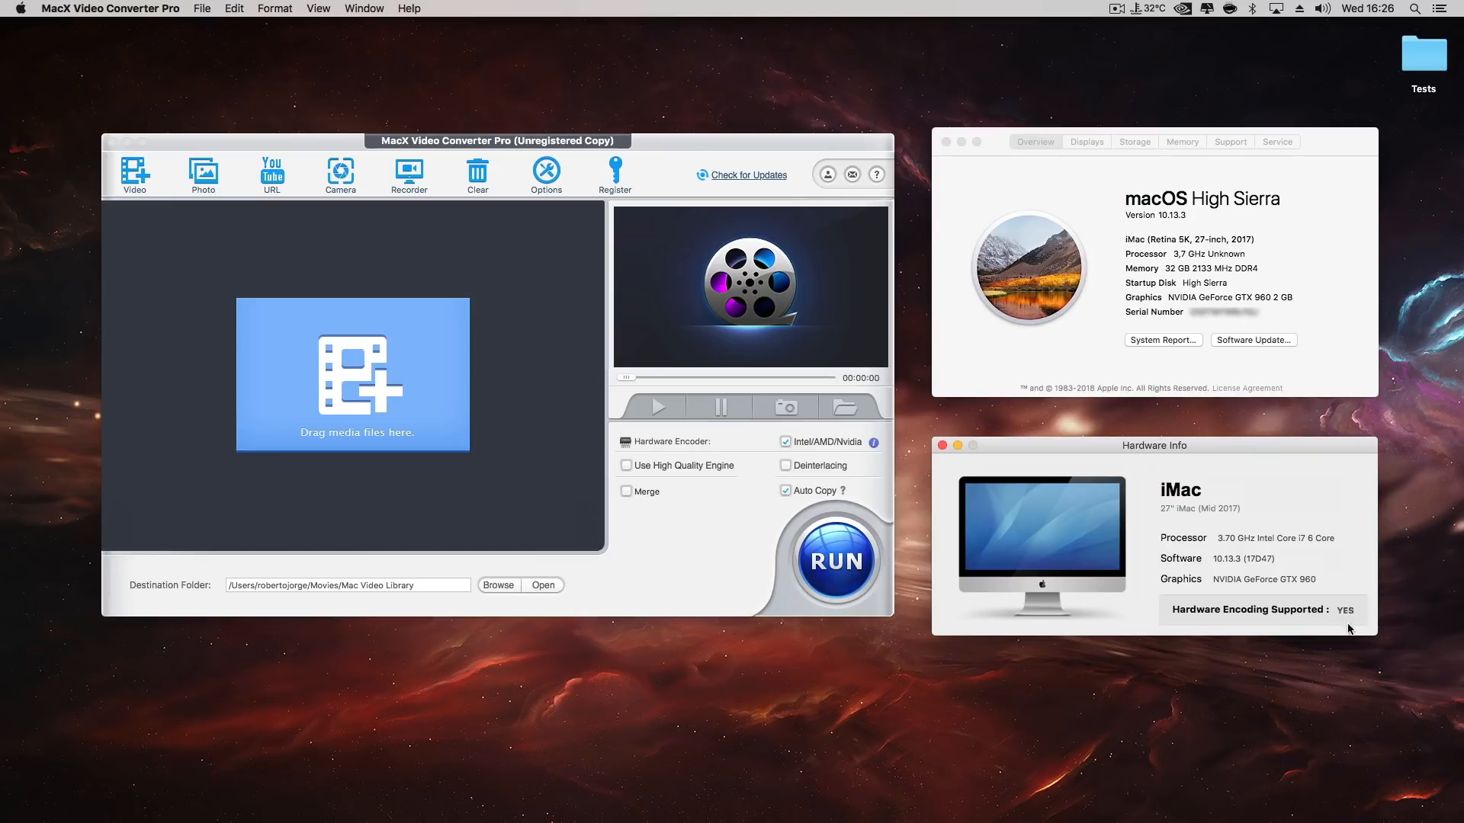
mouse_move(1358, 584)
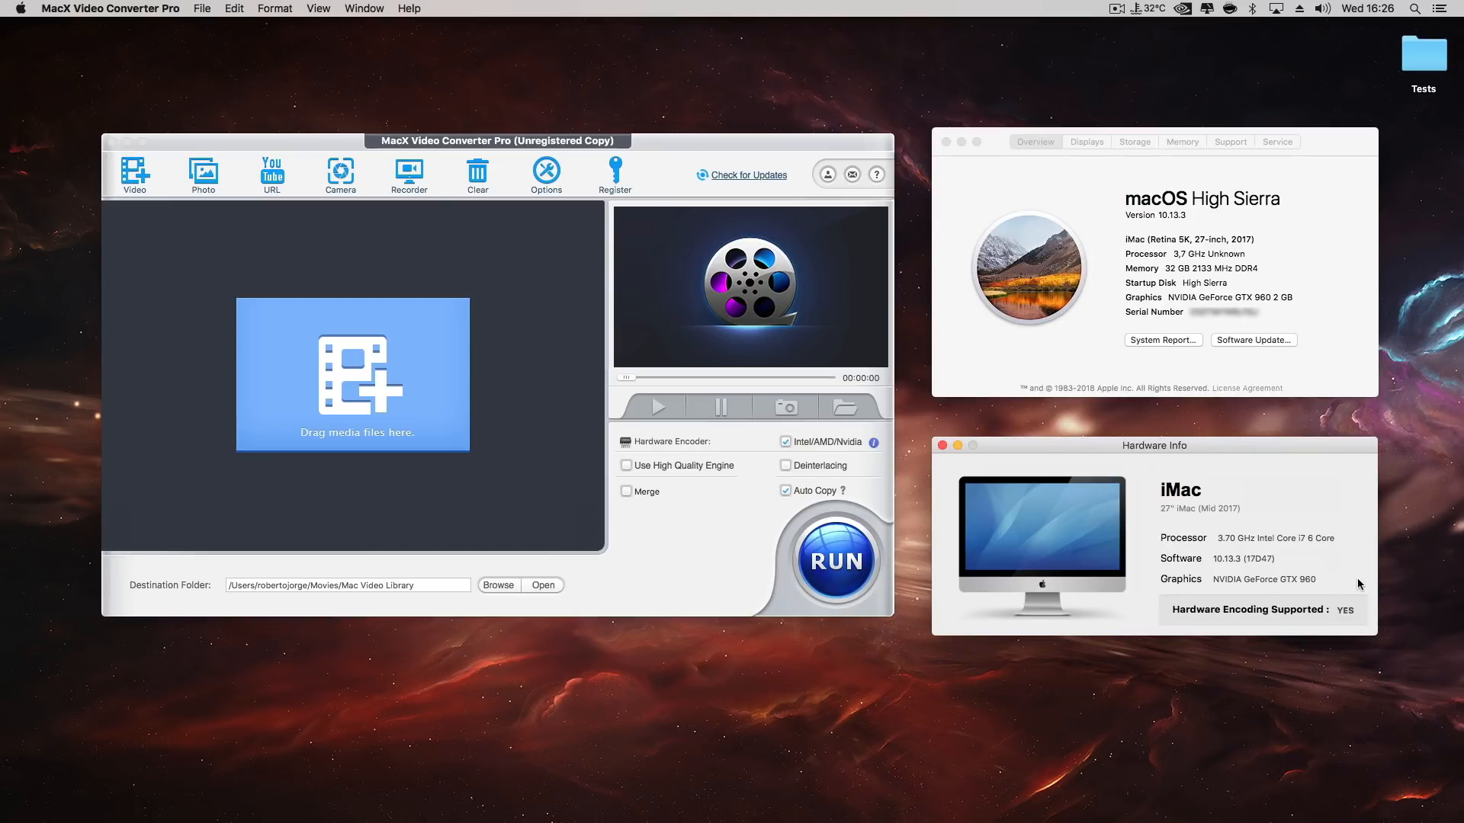
mouse_move(1363, 637)
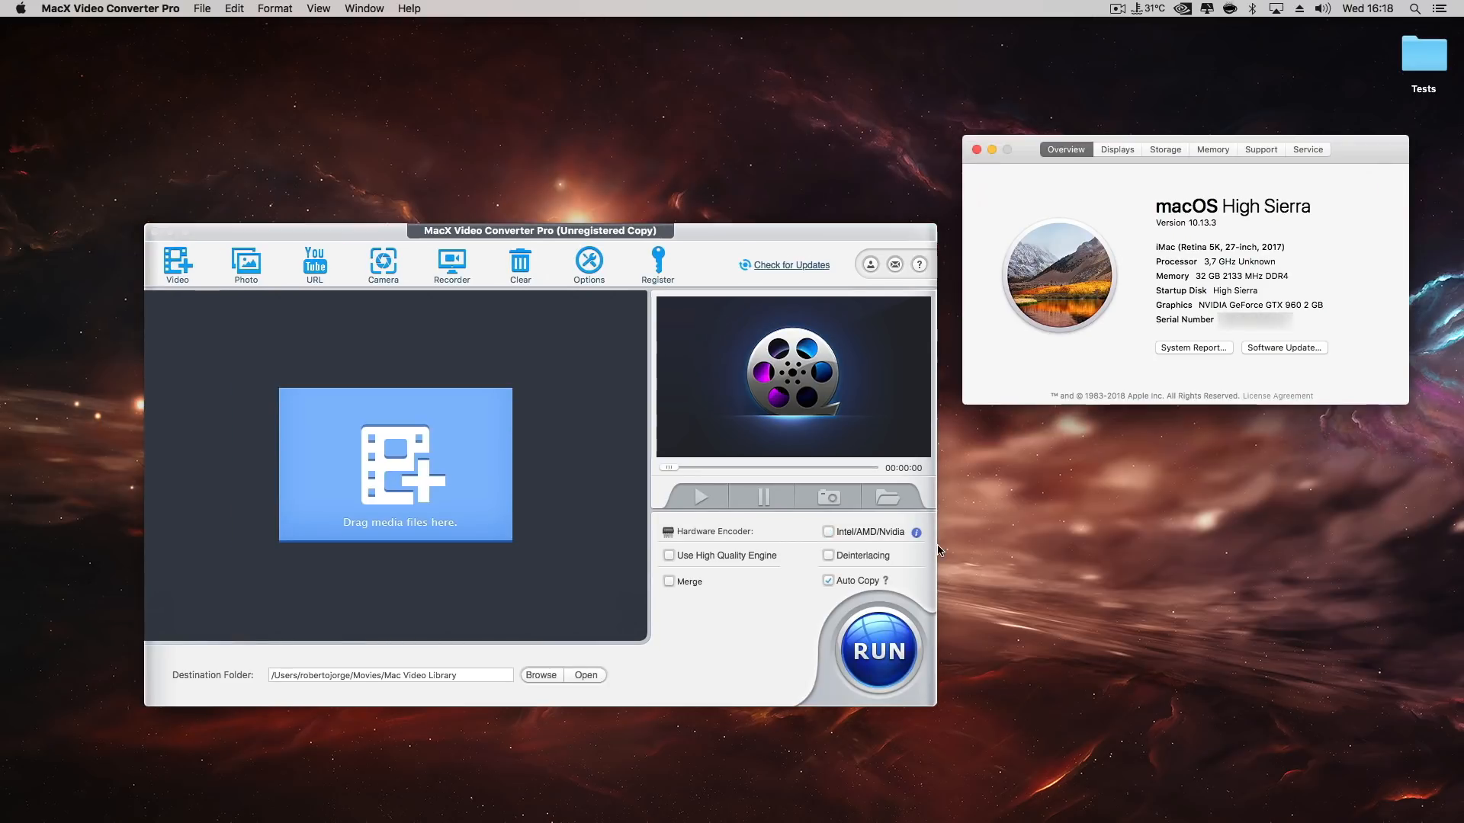
- Bring up the About window showing Final Cut Pro X version 10.4
left_click(916, 531)
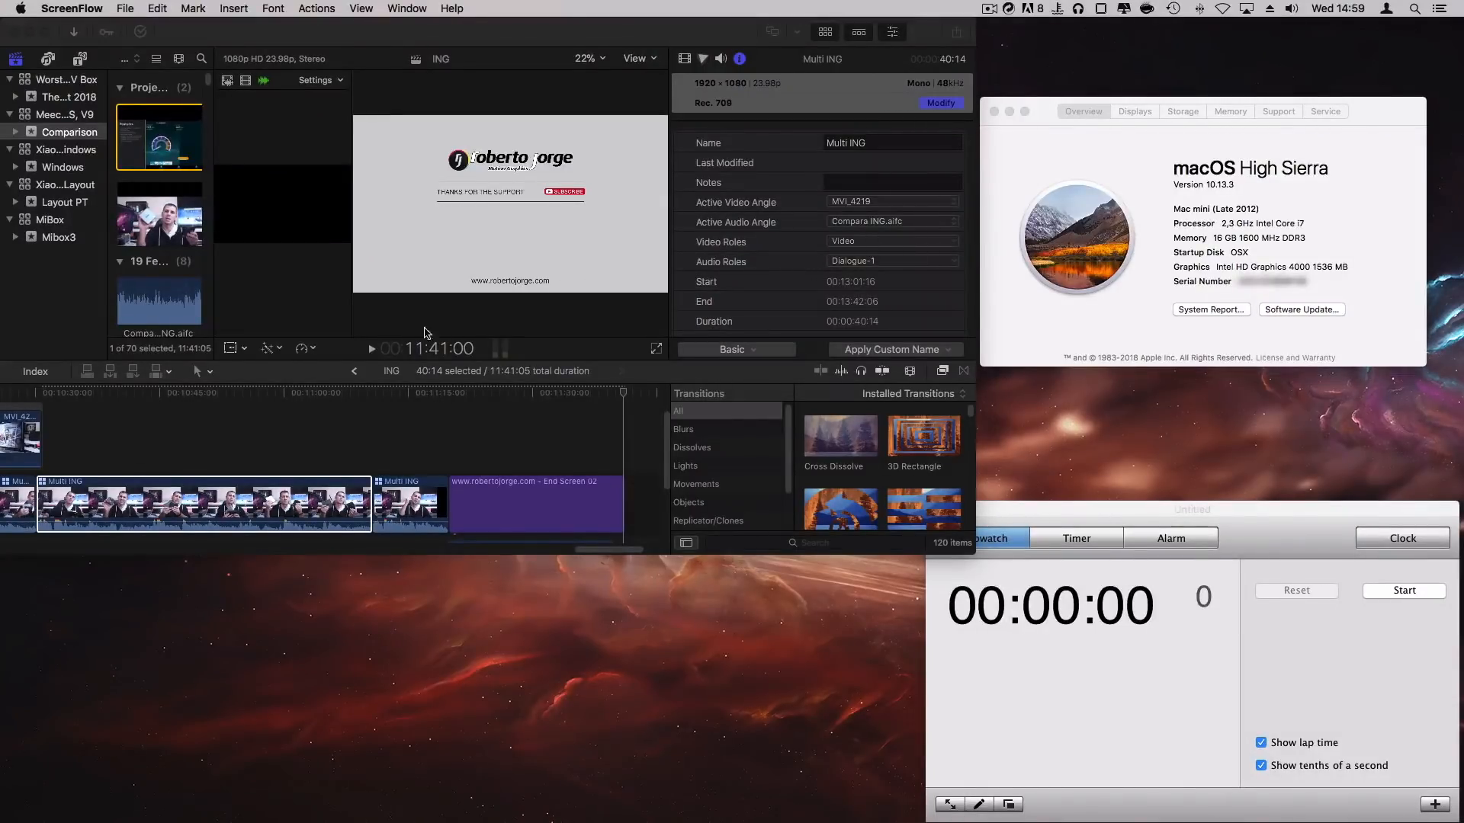
mouse_move(416, 297)
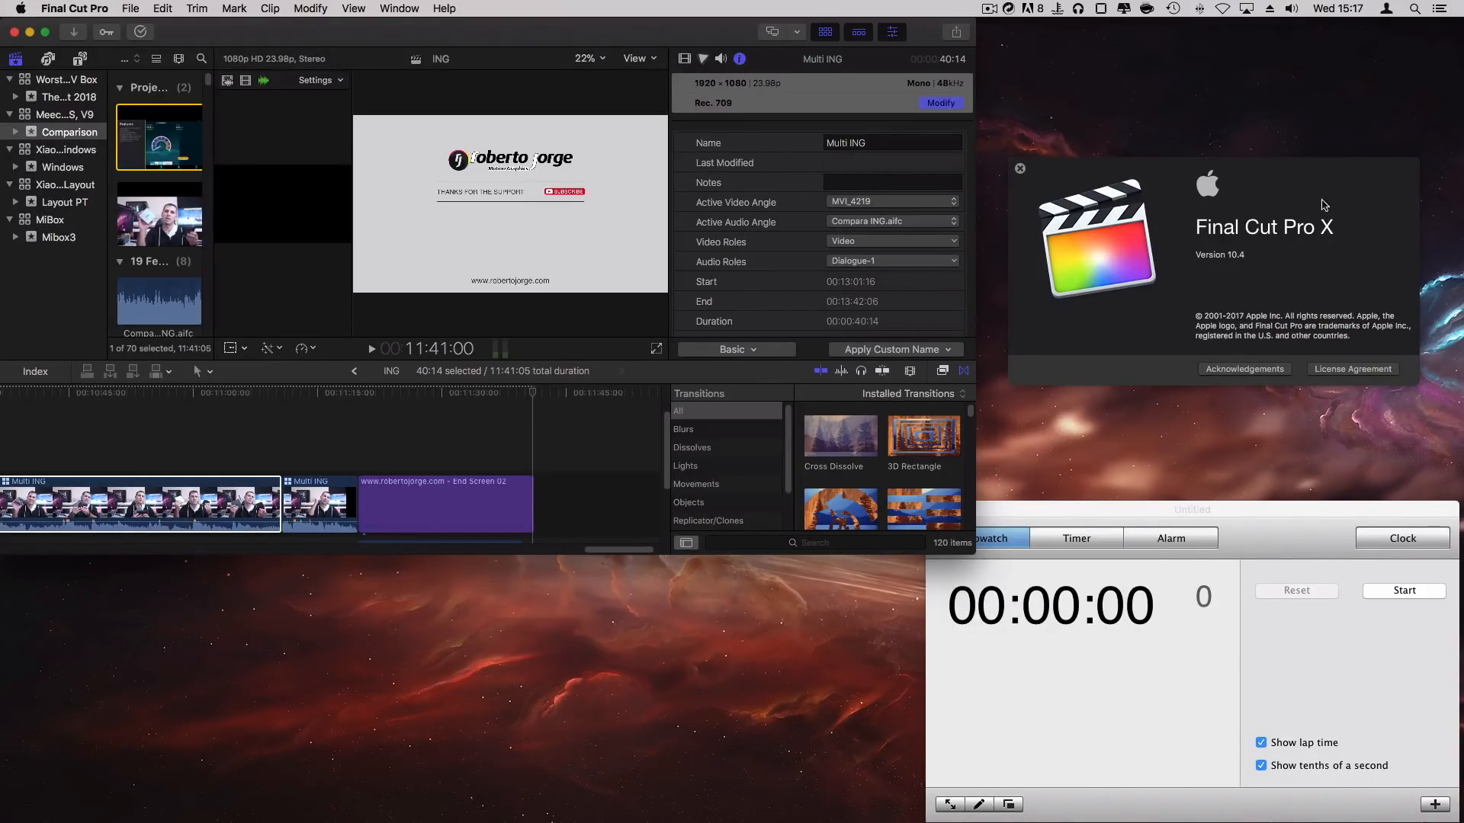
mouse_move(1146, 171)
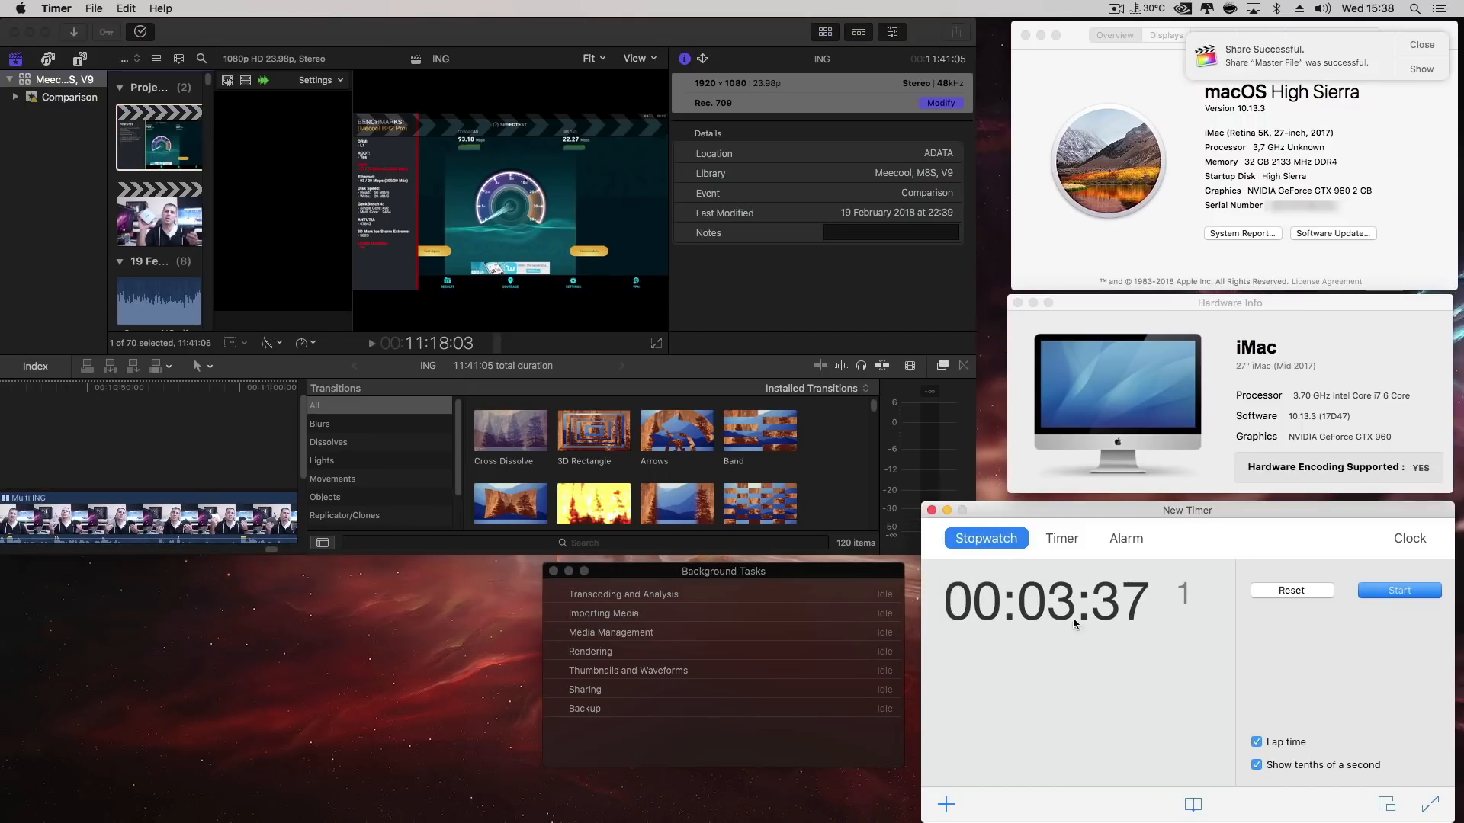
- Start a Master File share of the project on the Mac mini
left_click(1417, 44)
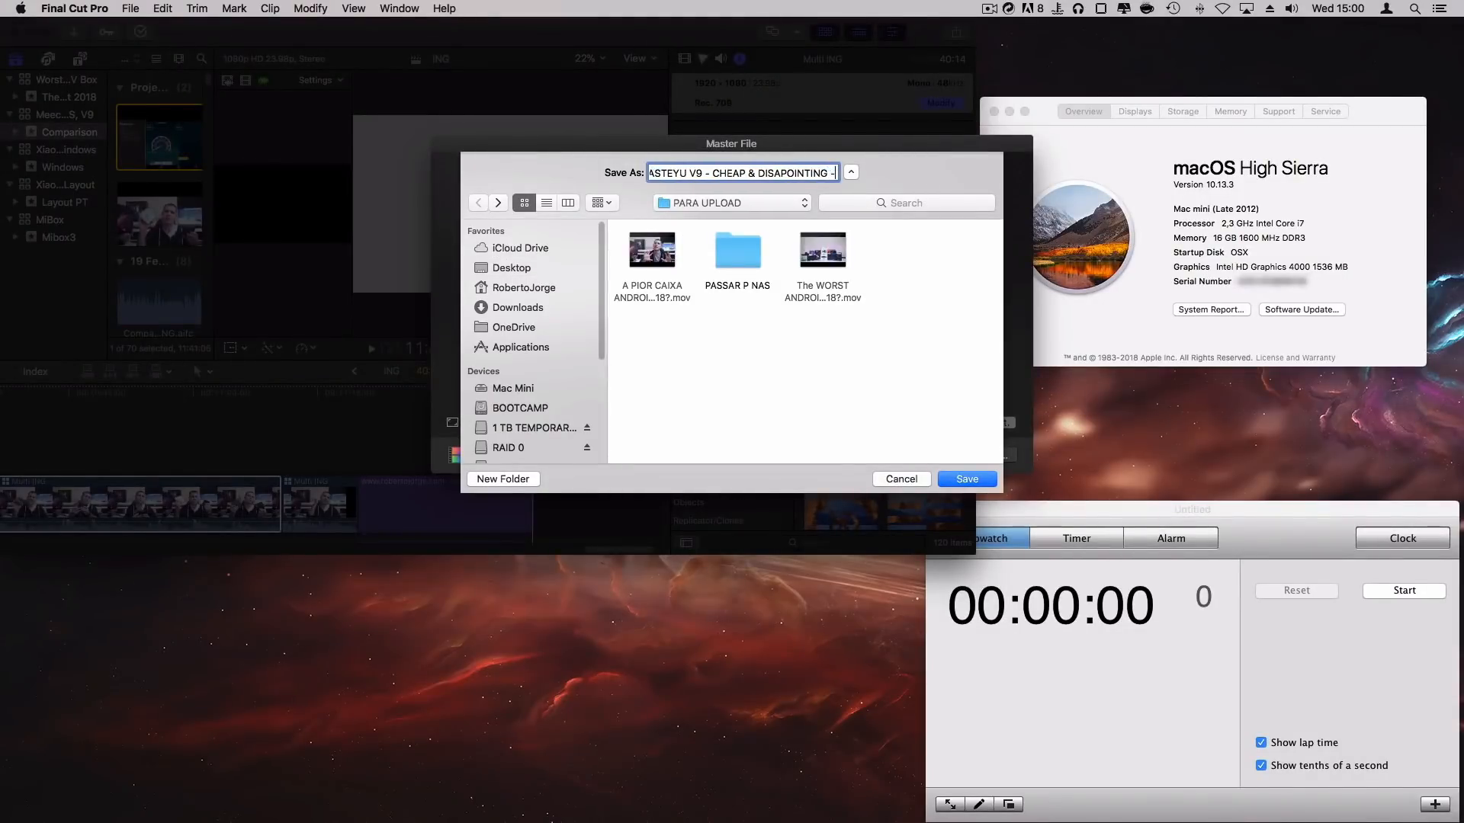
- Save the master file, watch Background Tasks, and stop the stopwatch at about 7 minutes 28 seconds
left_click(966, 479)
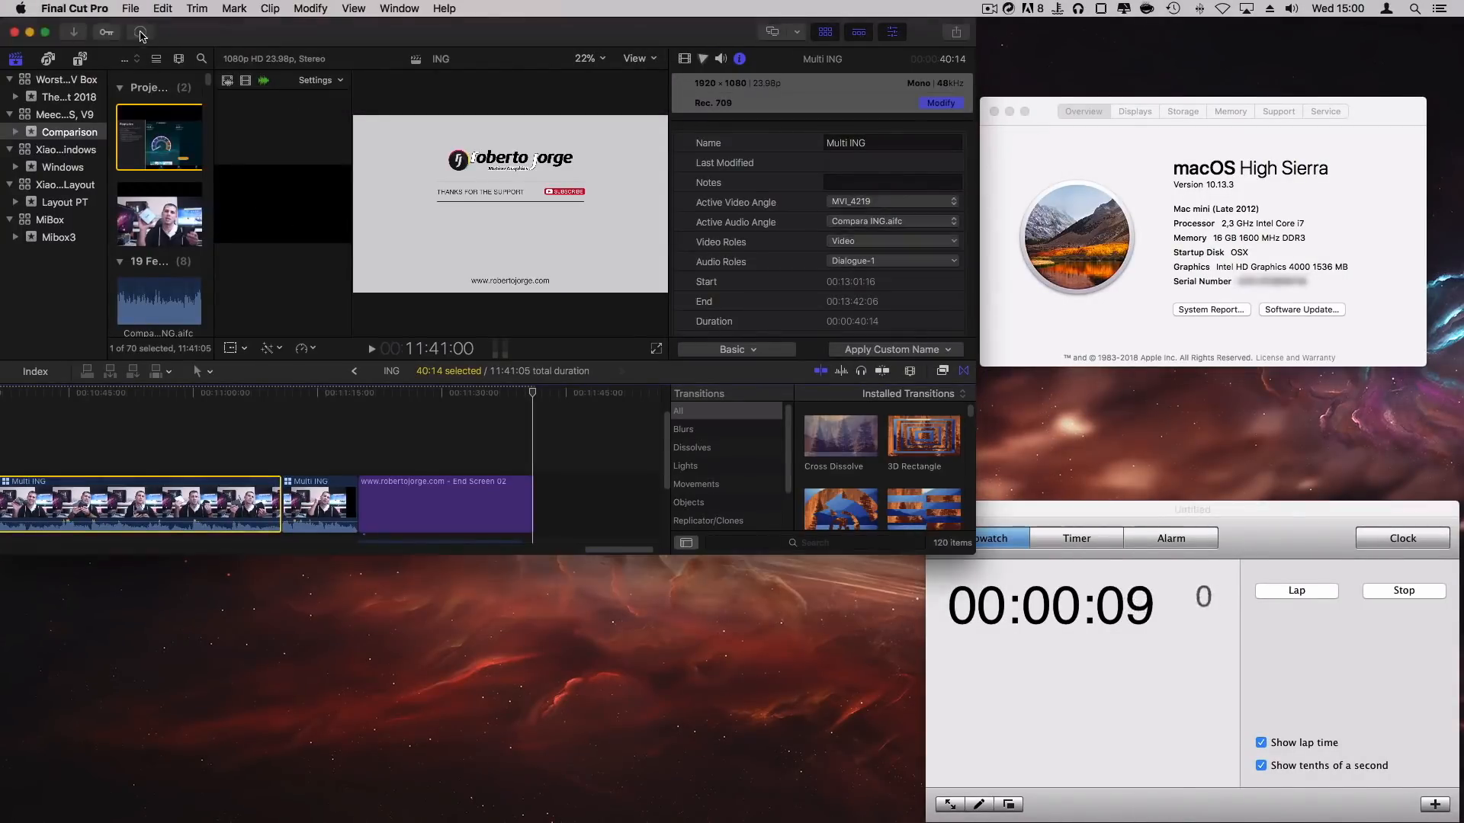
left_click(139, 32)
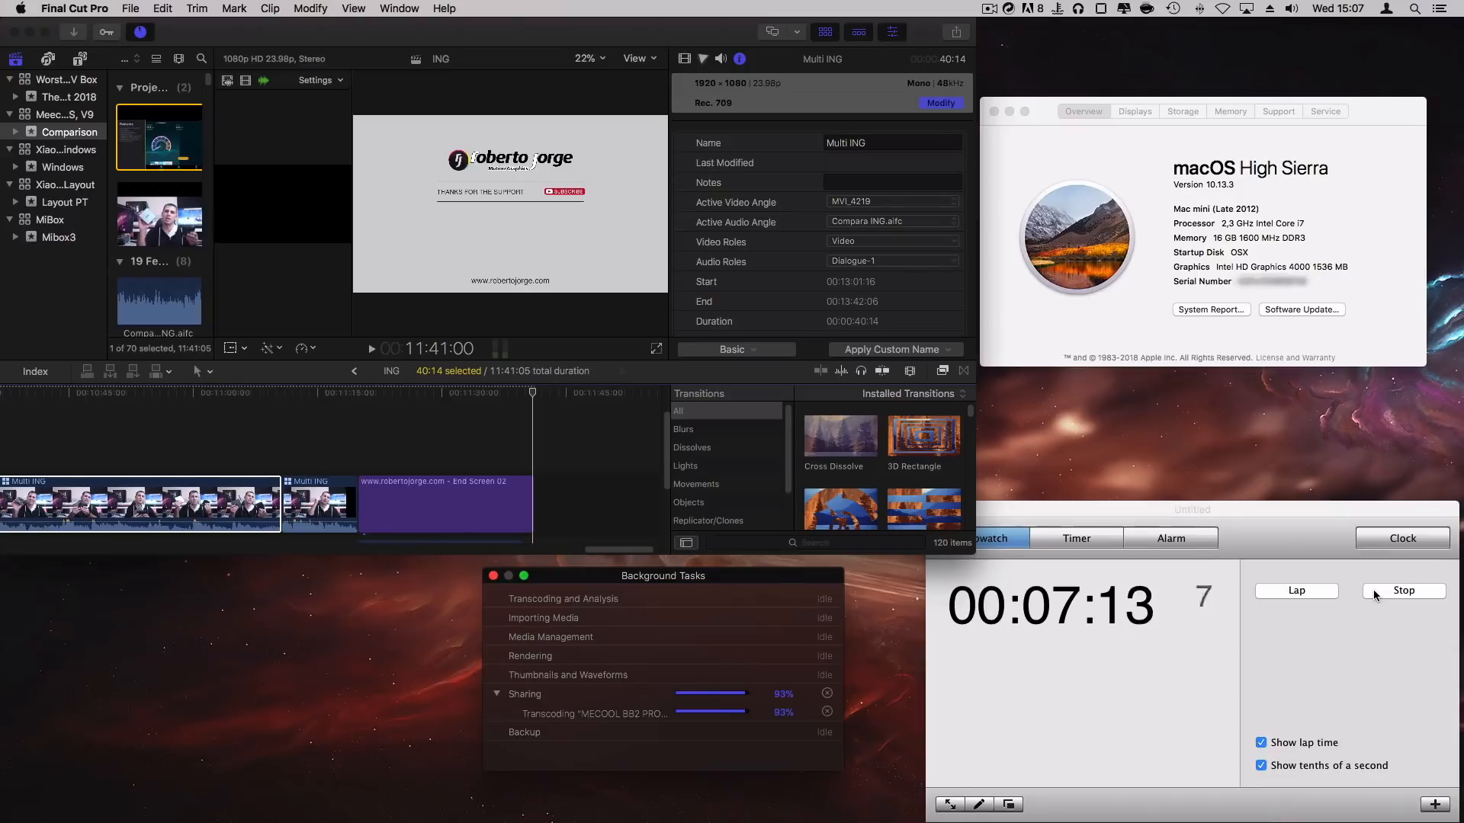
left_click(1403, 590)
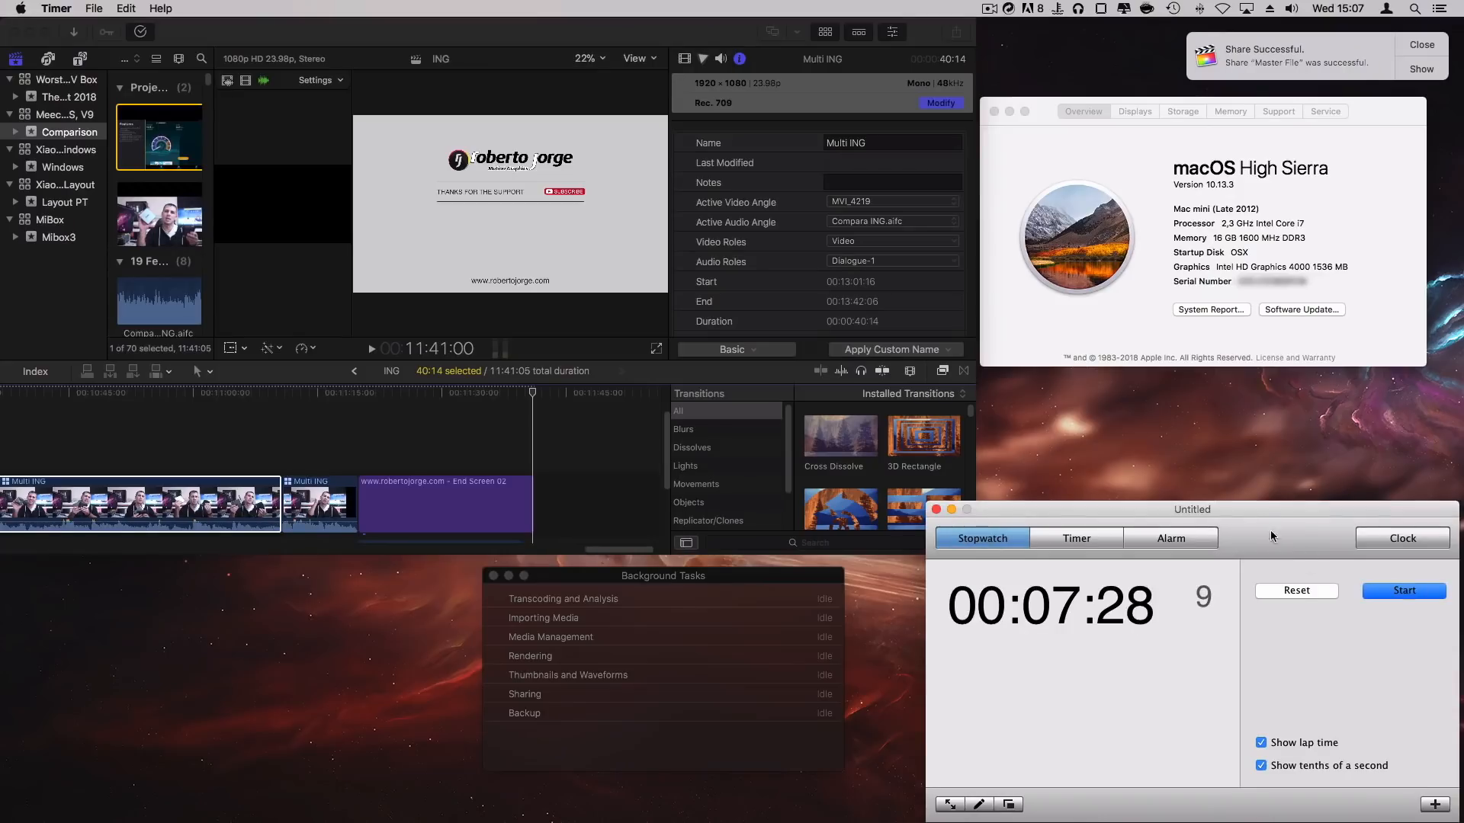